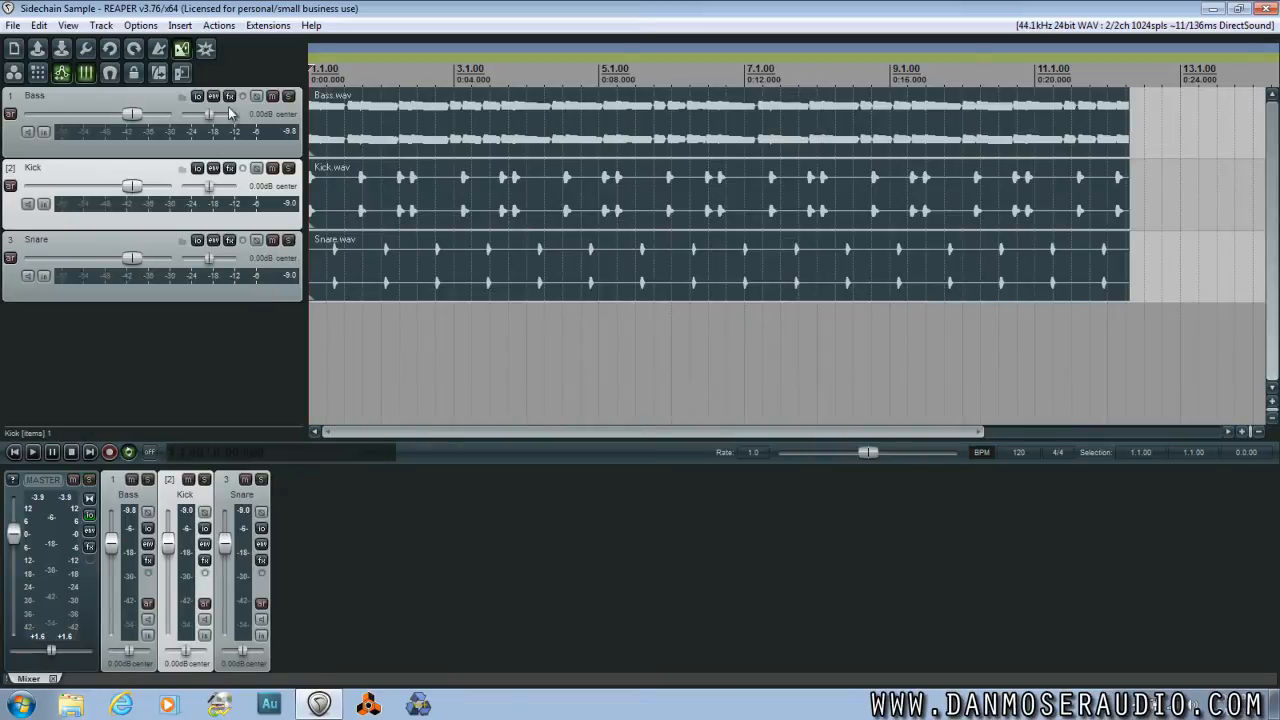
# Step: Open the Bass track's FX chain and filter the plugin list for 'rea' to add ReaComp
pyautogui.click(197, 96)
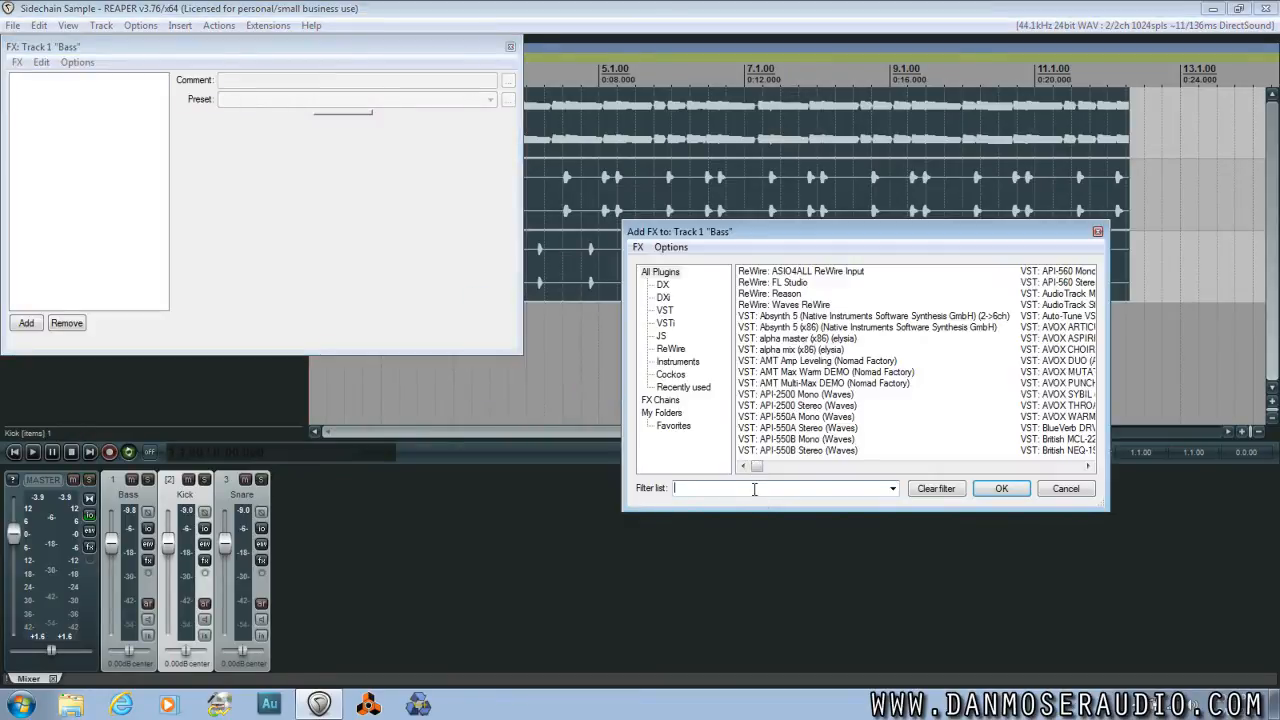
pyautogui.write('rea')
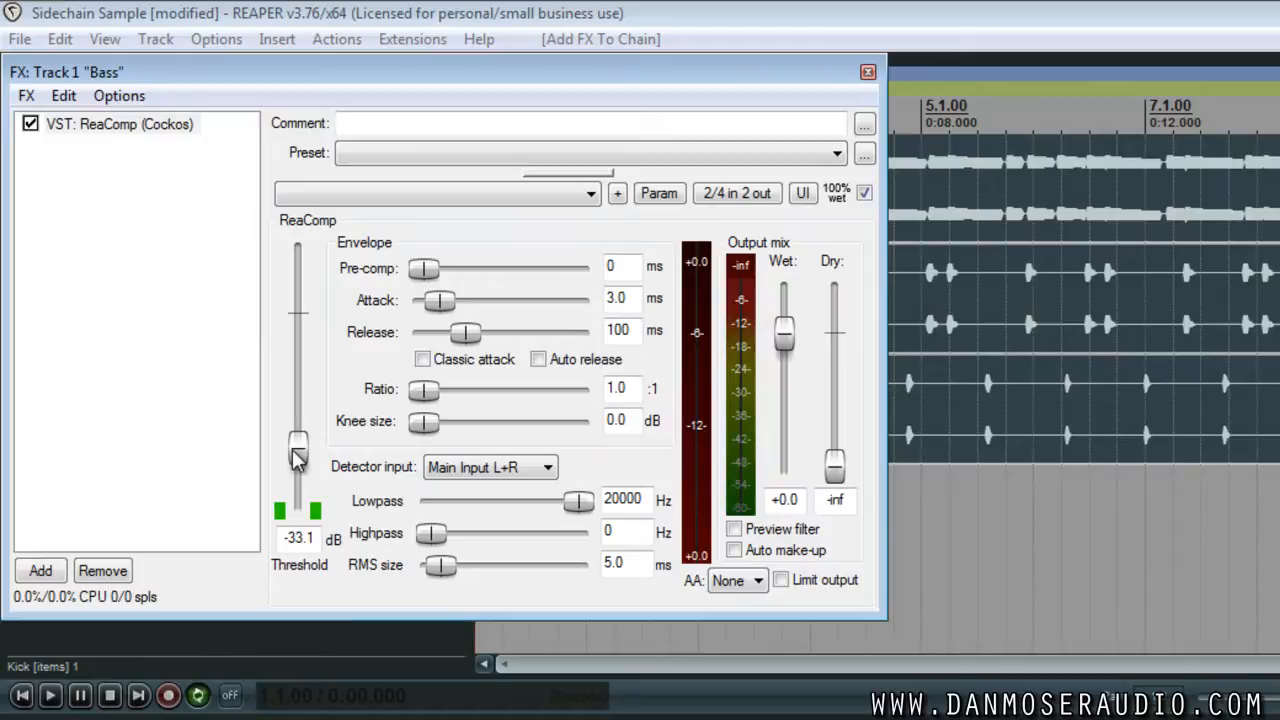
# Step: Set ReaComp threshold to -17.2 dB and ratio to 4:1, stop playback, and close the FX window
pyautogui.moveTo(423, 391); pyautogui.dragTo(490, 391)
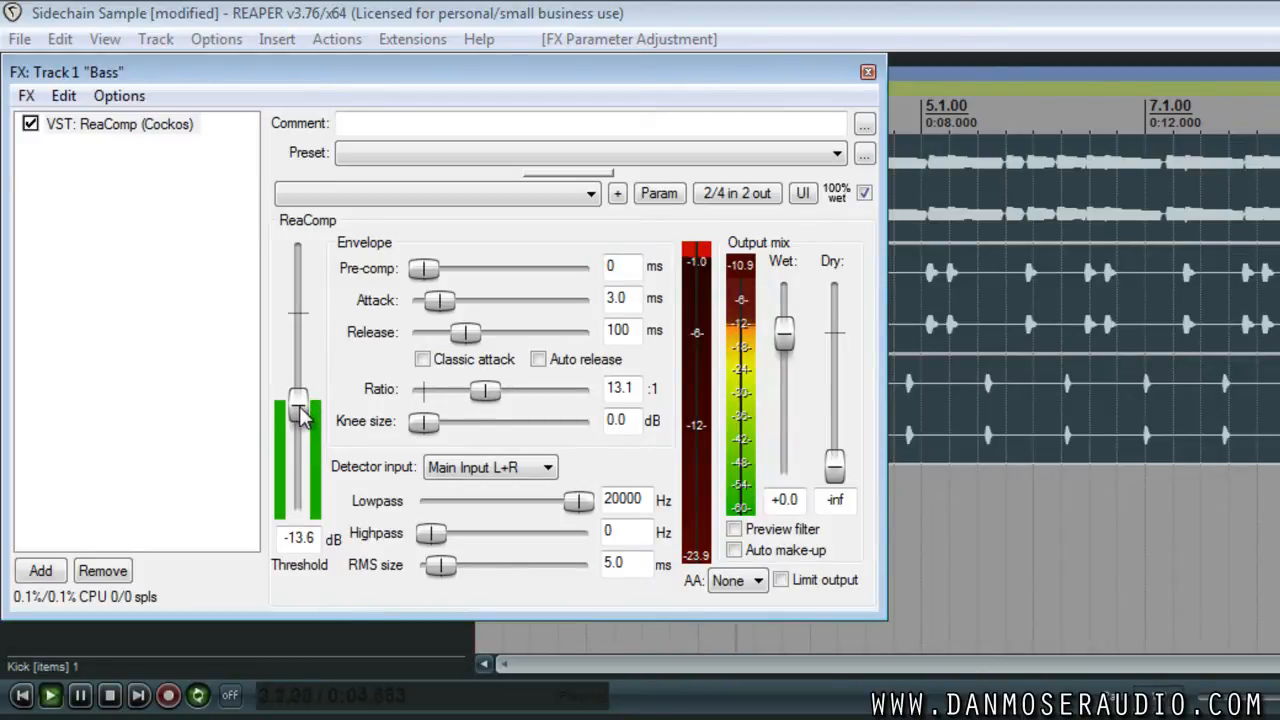
pyautogui.moveTo(300, 400); pyautogui.dragTo(300, 420)
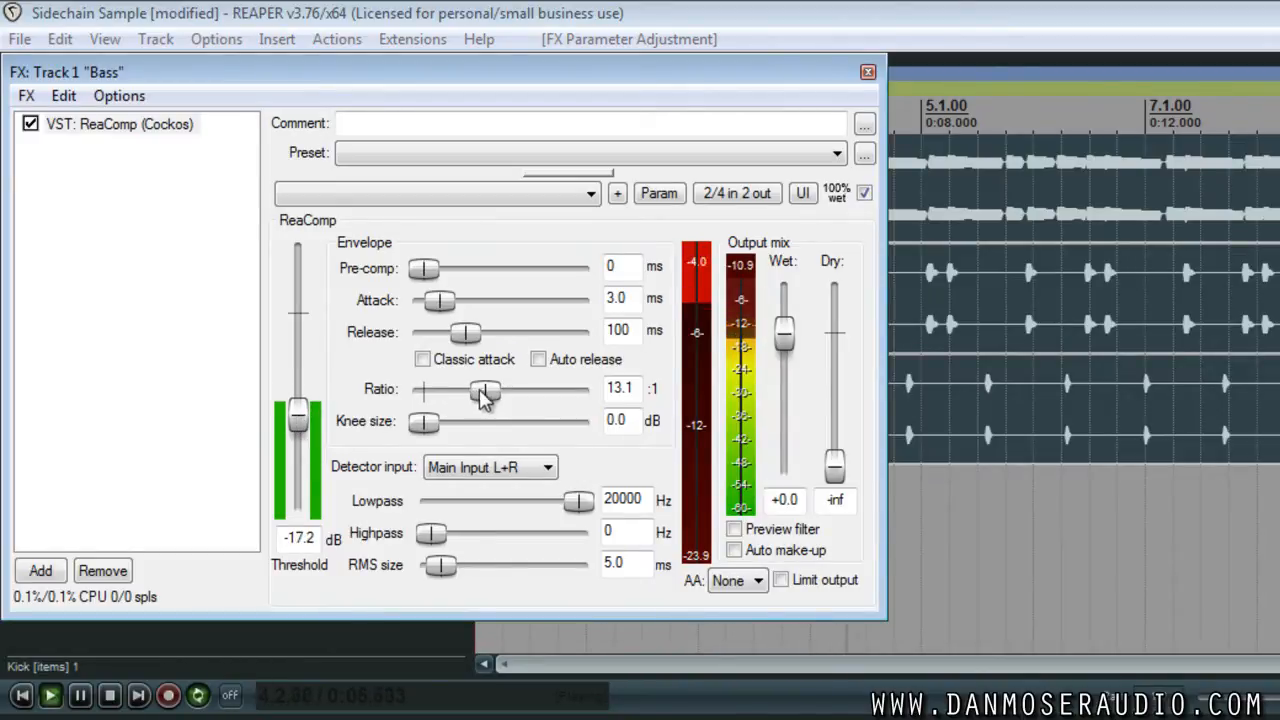
pyautogui.moveTo(485, 391); pyautogui.dragTo(555, 391)
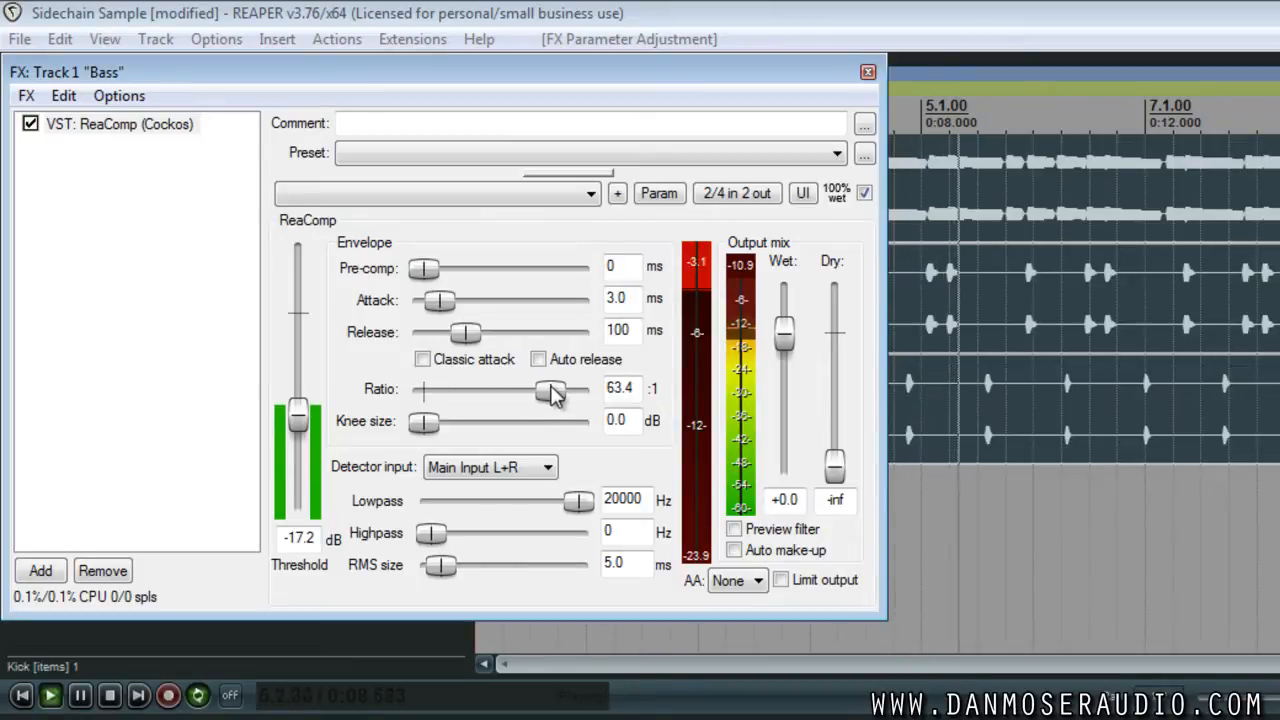
pyautogui.moveTo(550, 389); pyautogui.dragTo(440, 389)
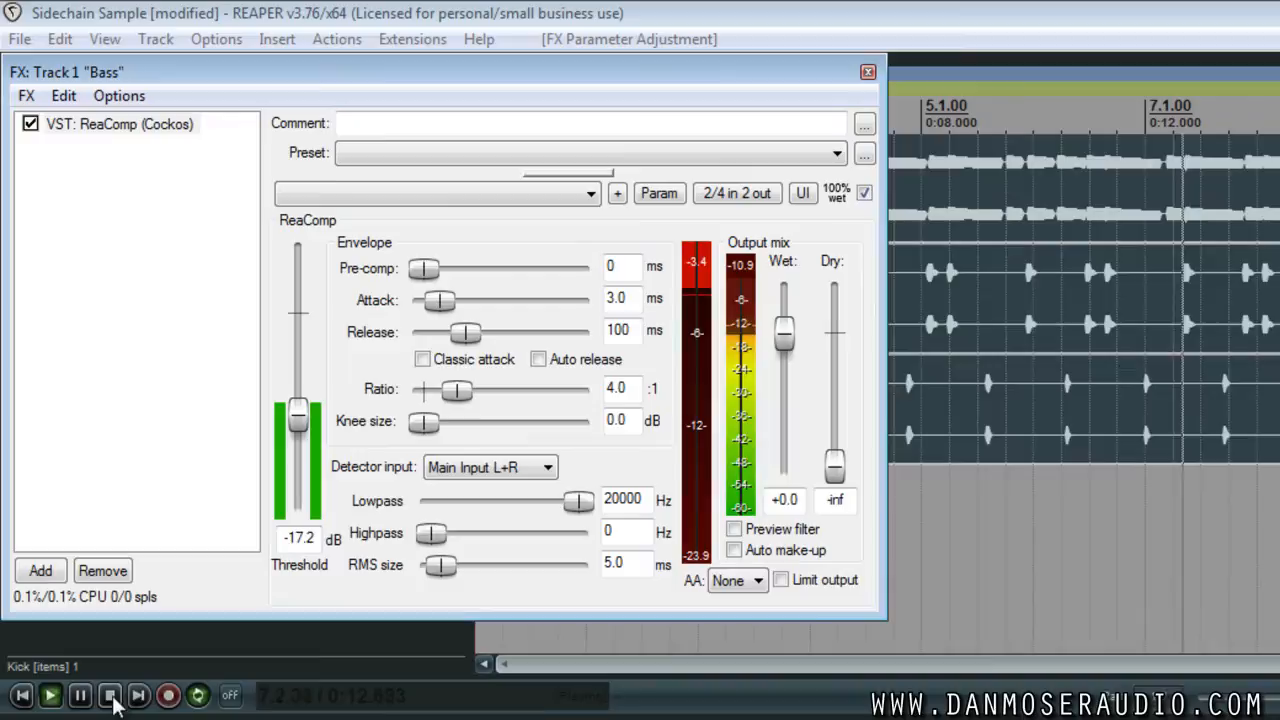
pyautogui.click(110, 695)
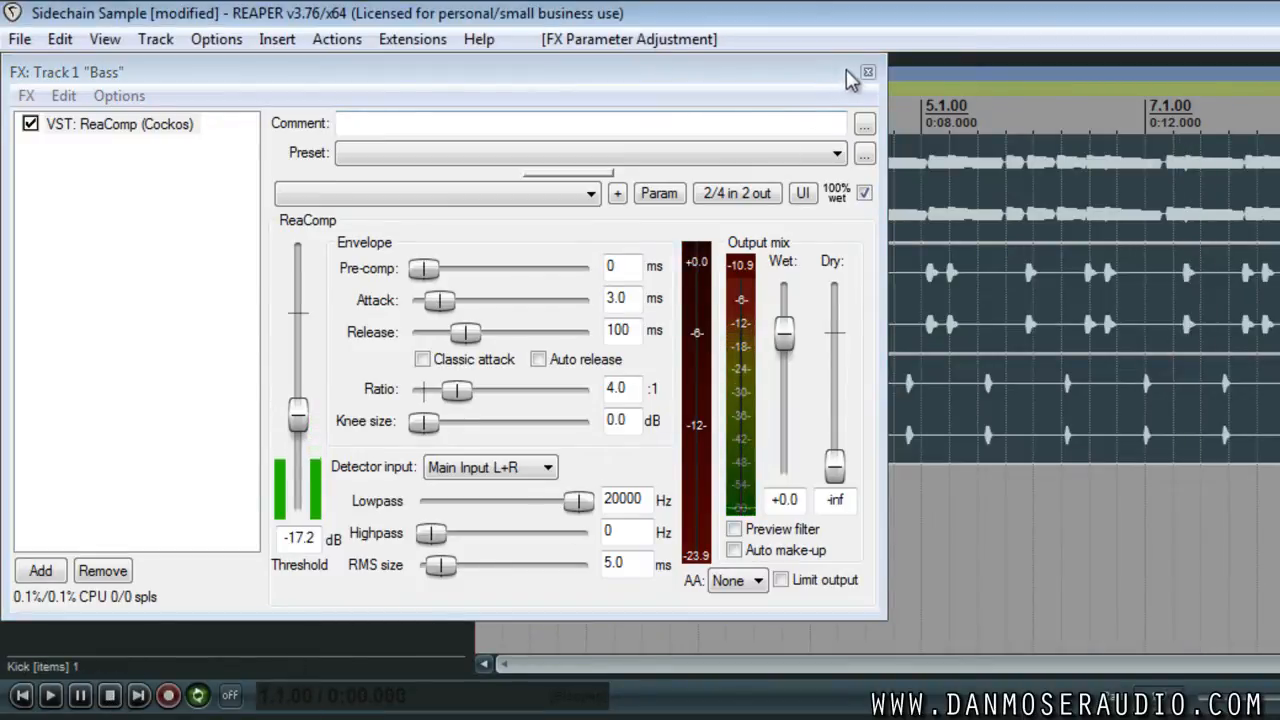
pyautogui.click(866, 71)
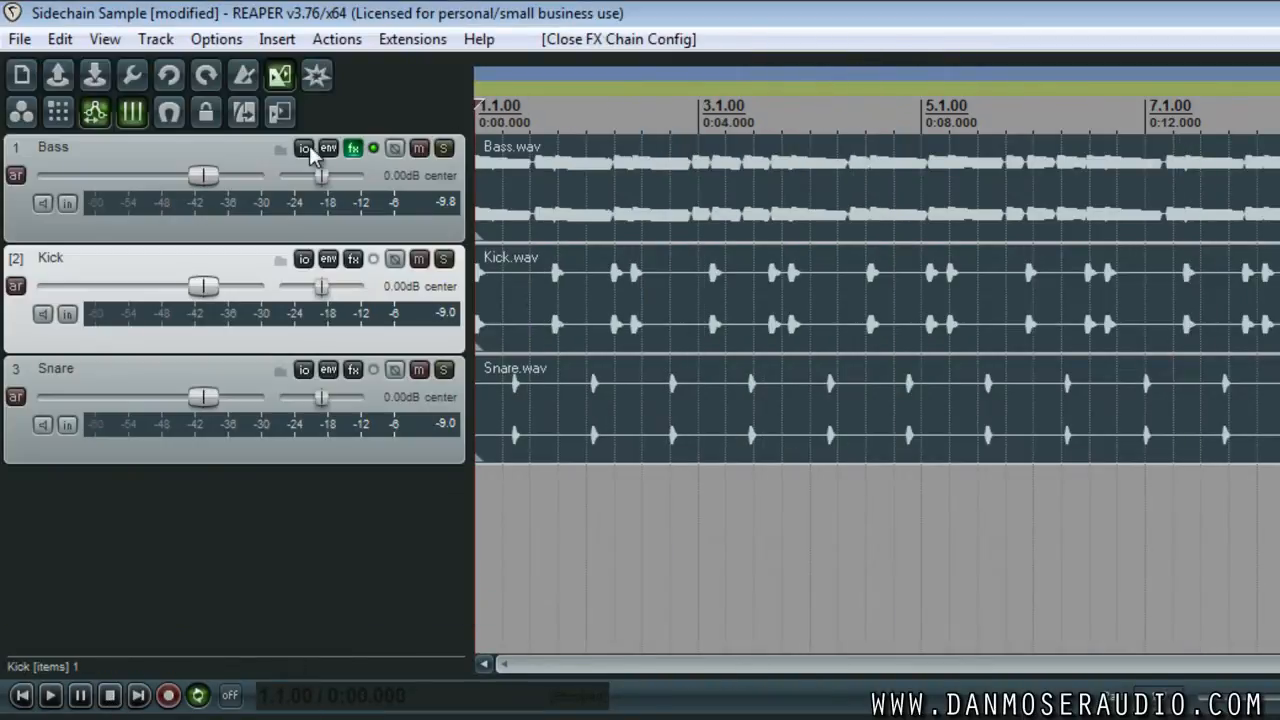
# Step: Set the Bass track's routing to 4 track channels
pyautogui.click(304, 148)
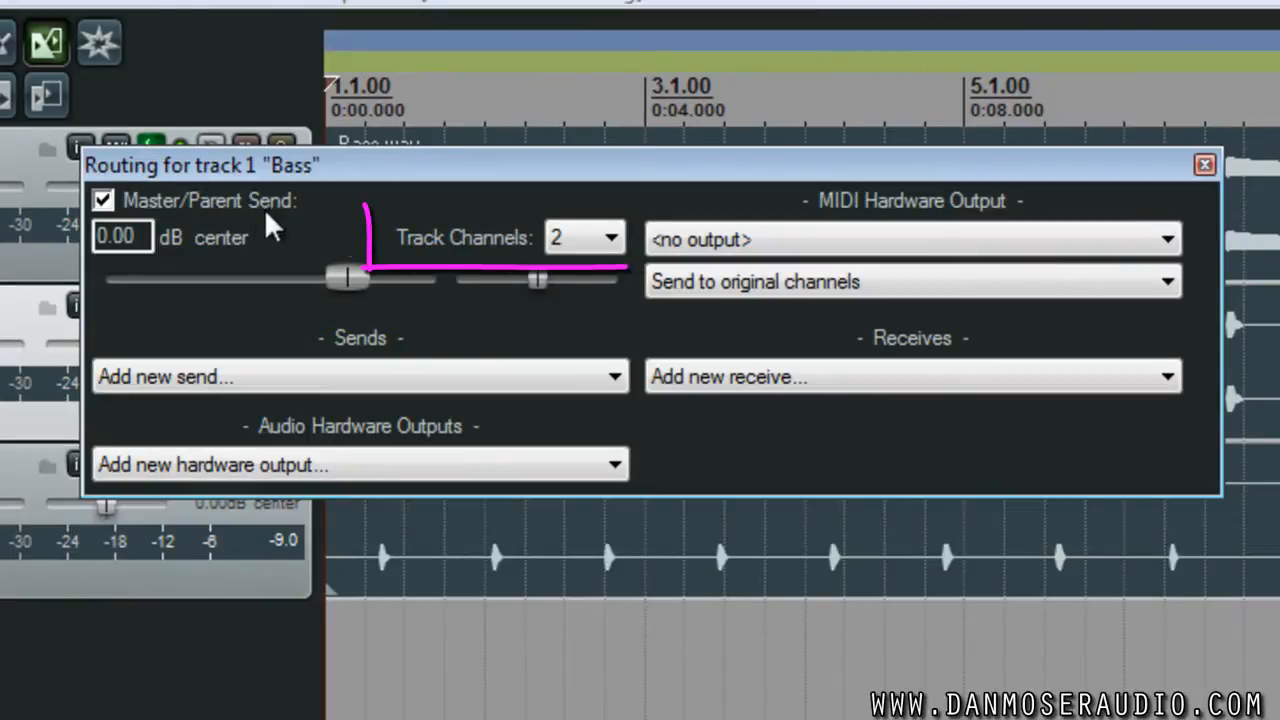
pyautogui.click(584, 238)
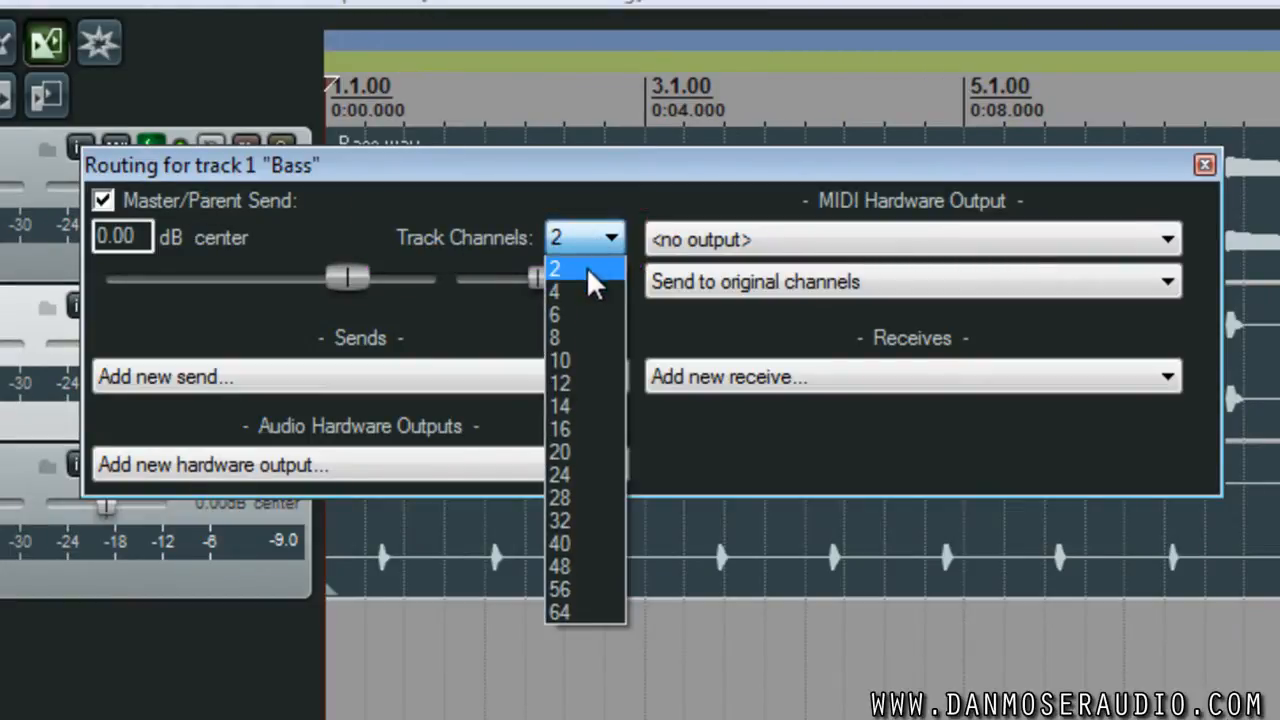
pyautogui.moveTo(585, 291)
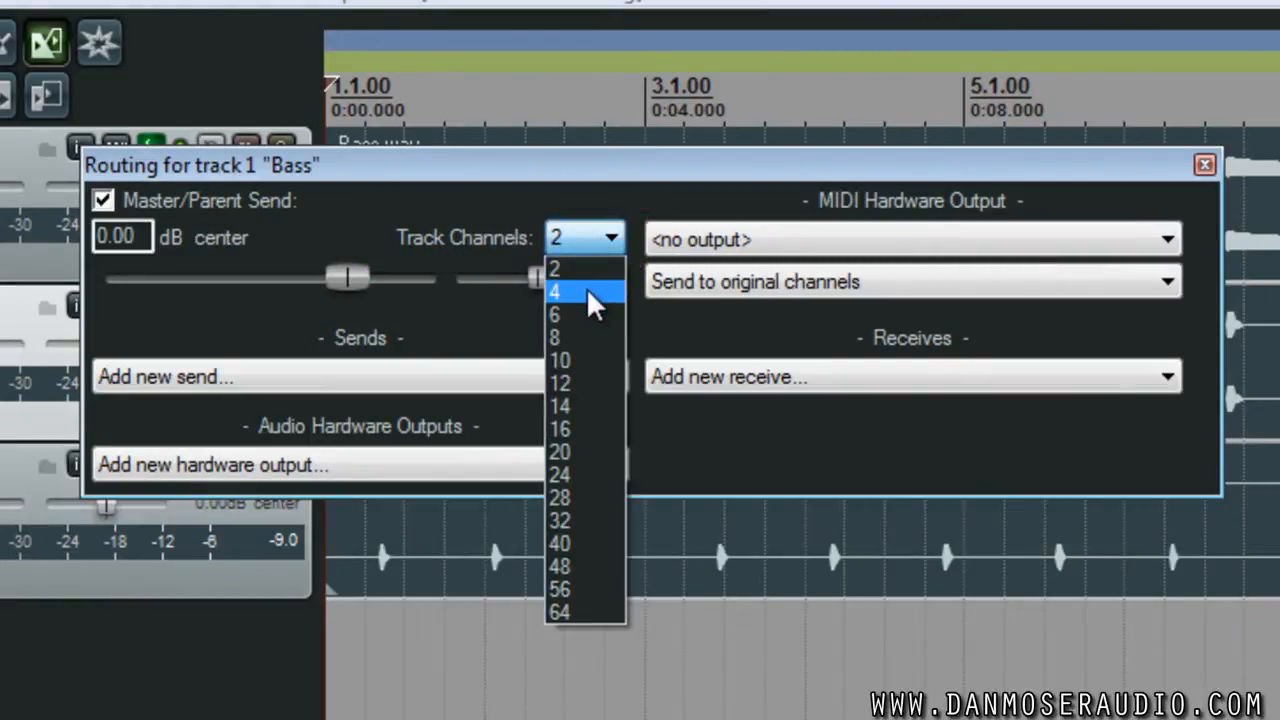
pyautogui.click(554, 291)
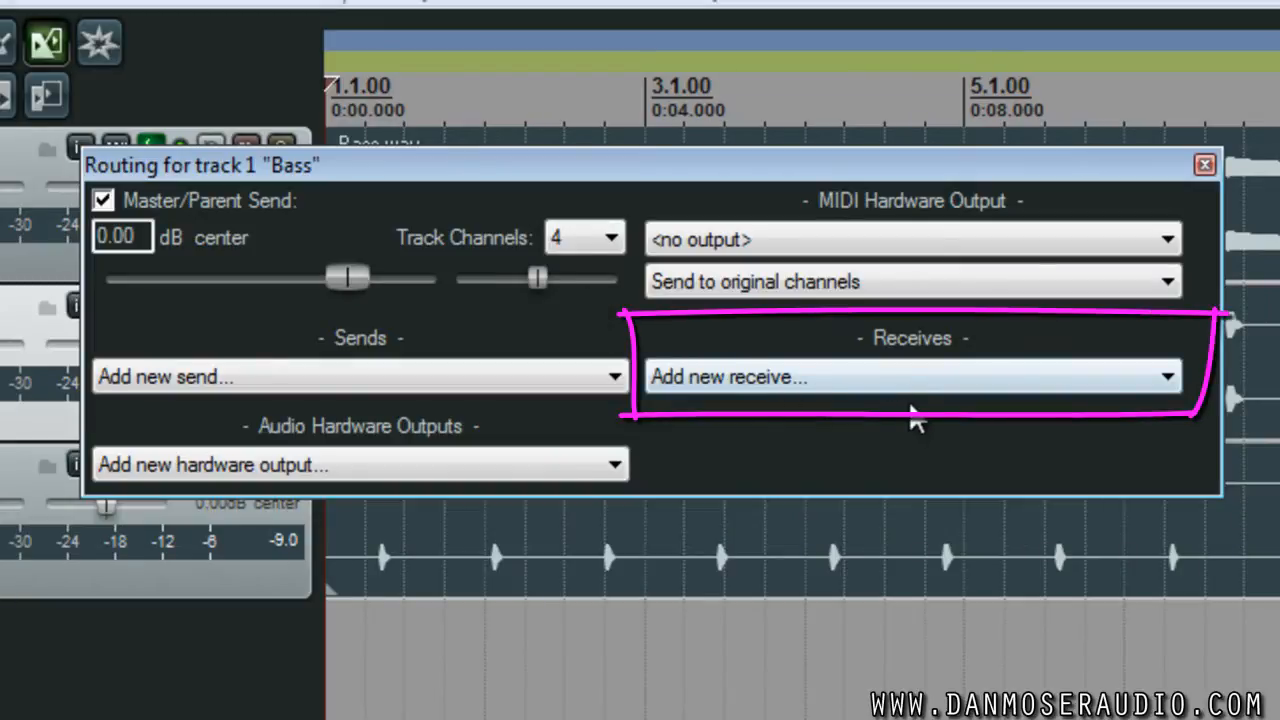
# Step: Add a receive from the Kick track into Bass channels 3/4
pyautogui.click(910, 377)
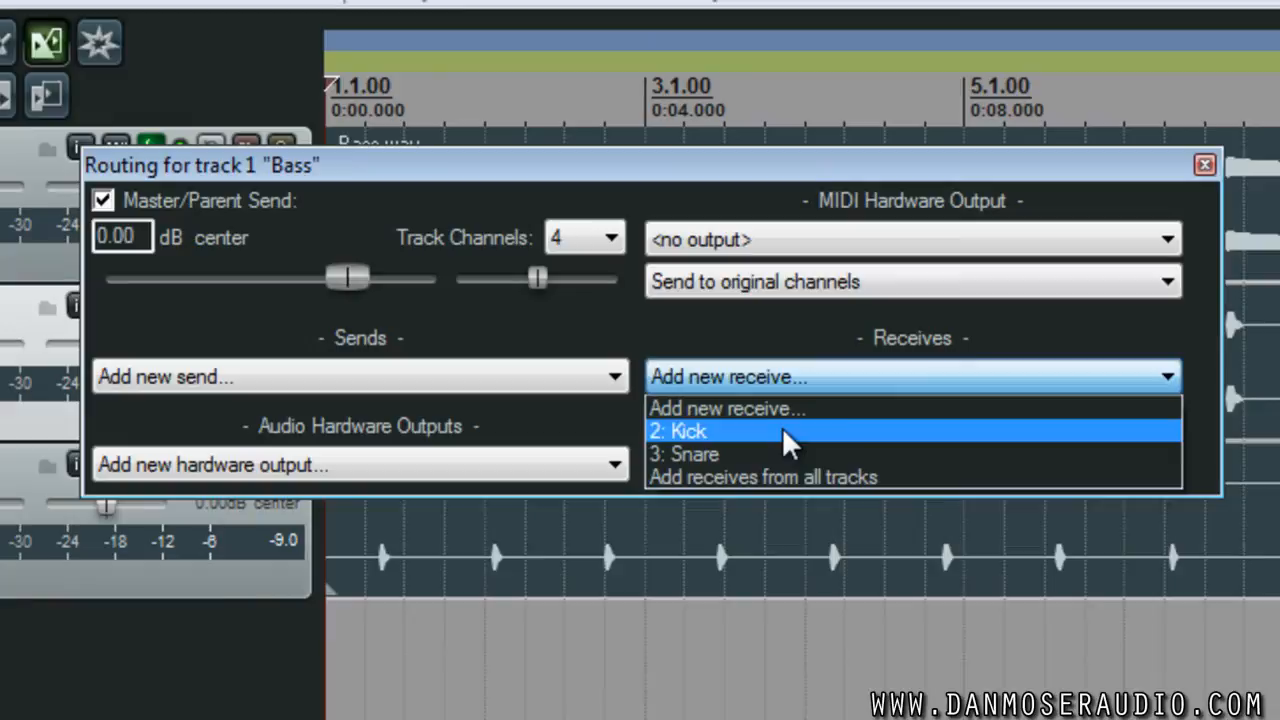
pyautogui.click(678, 431)
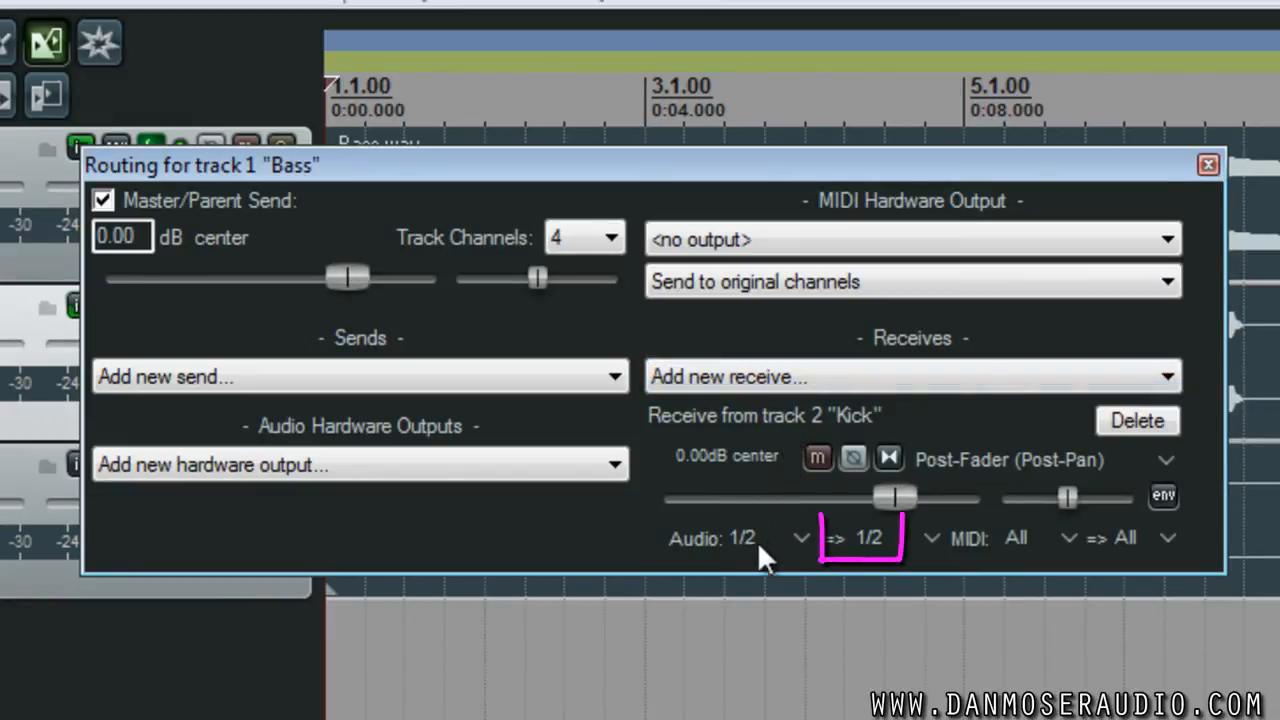
pyautogui.moveTo(925, 557)
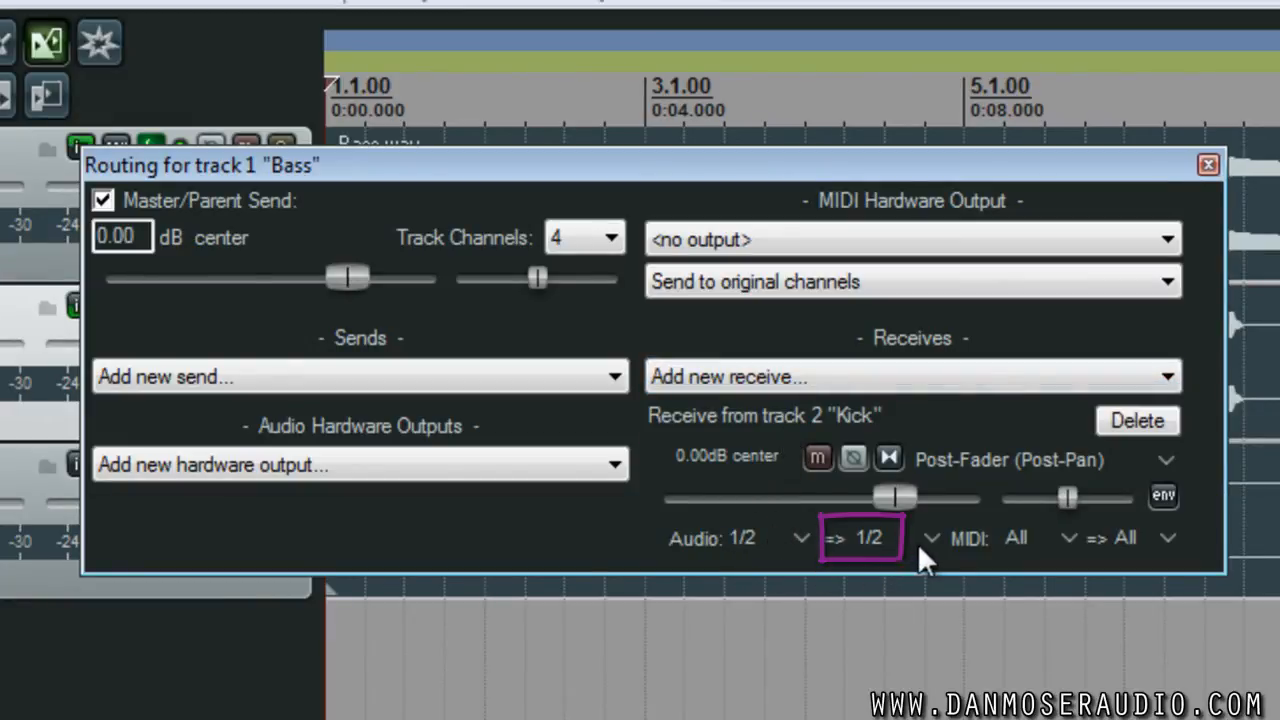
pyautogui.click(860, 538)
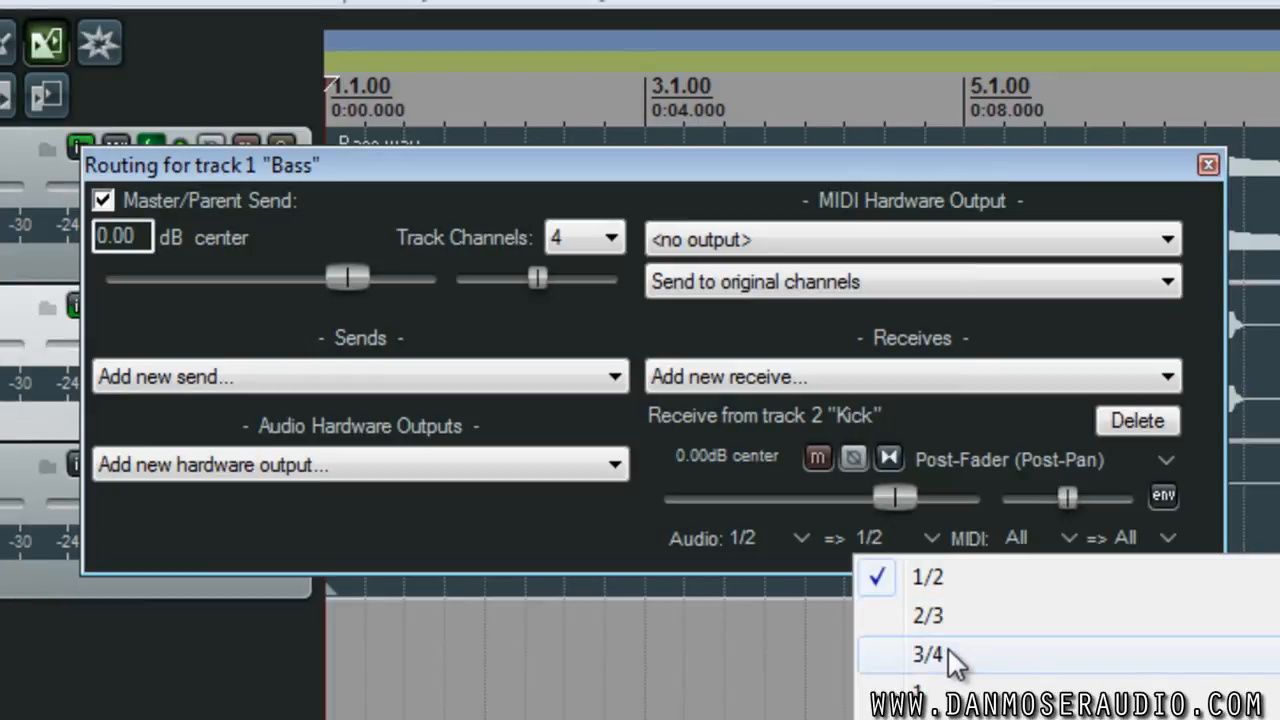
pyautogui.click(927, 654)
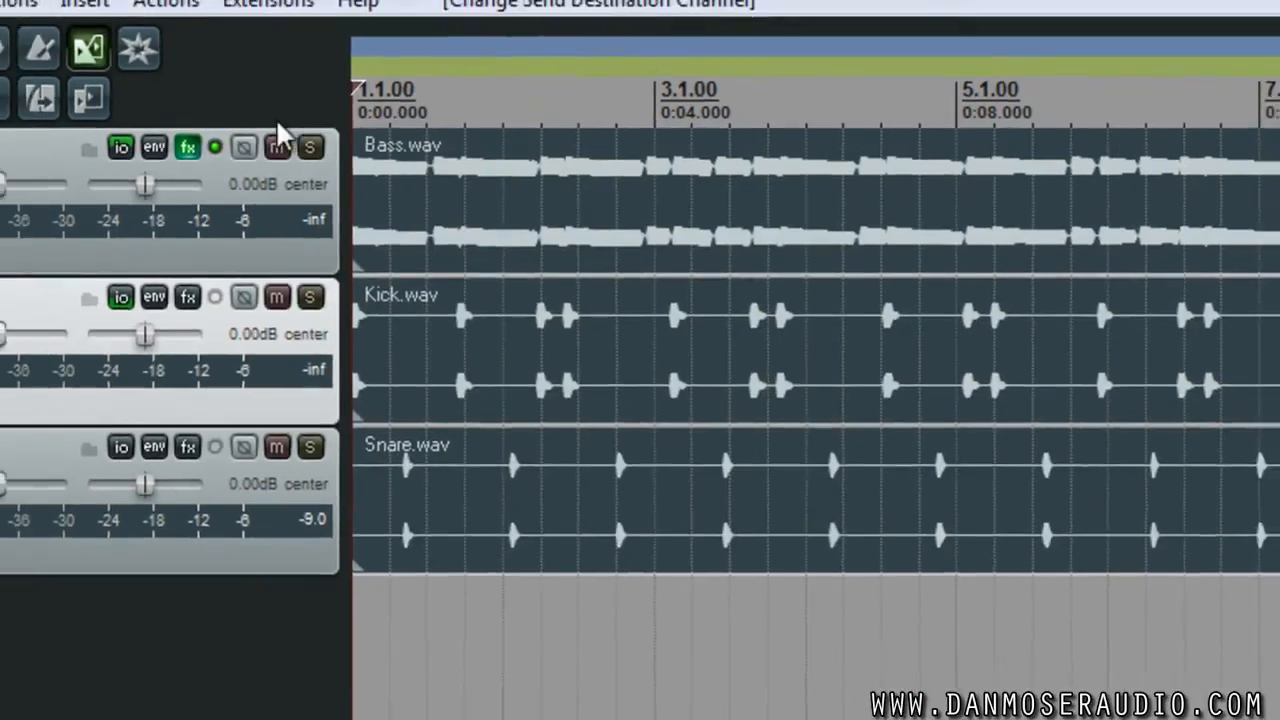
# Step: Set ReaComp's detector to the auxiliary input and raise the ratio to 36.1:1 during playback
pyautogui.click(488, 467)
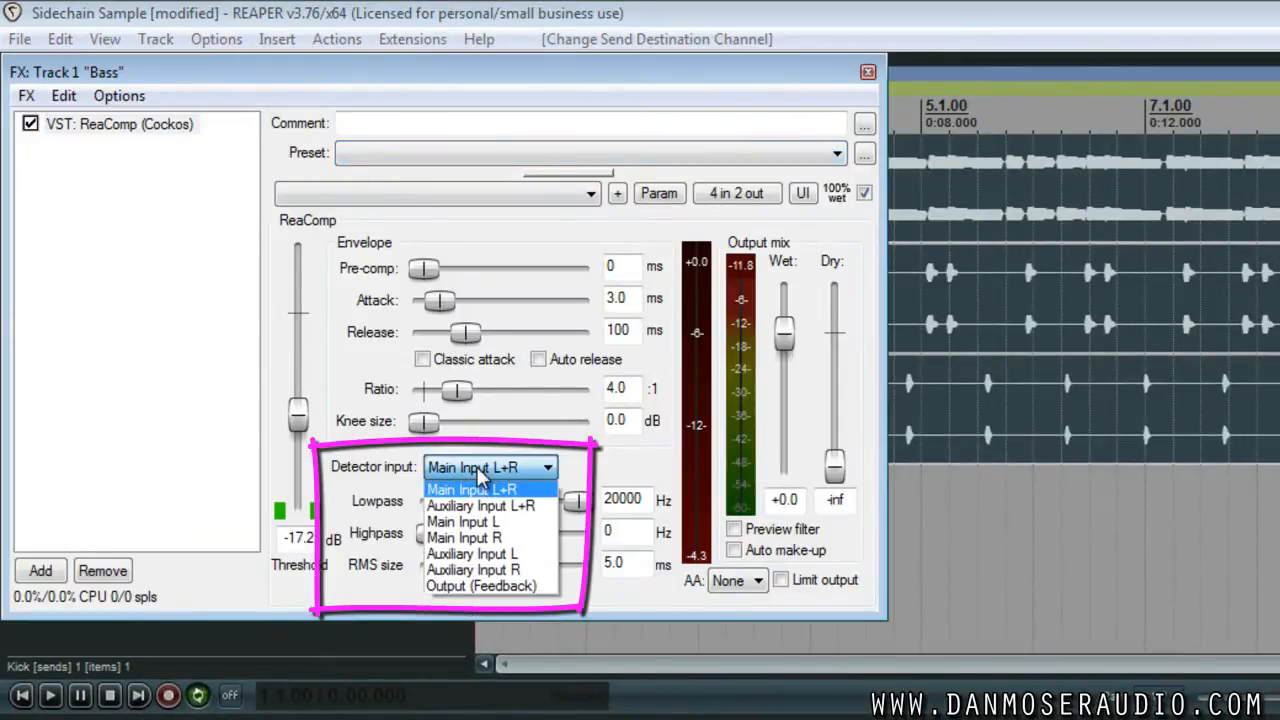
pyautogui.click(480, 505)
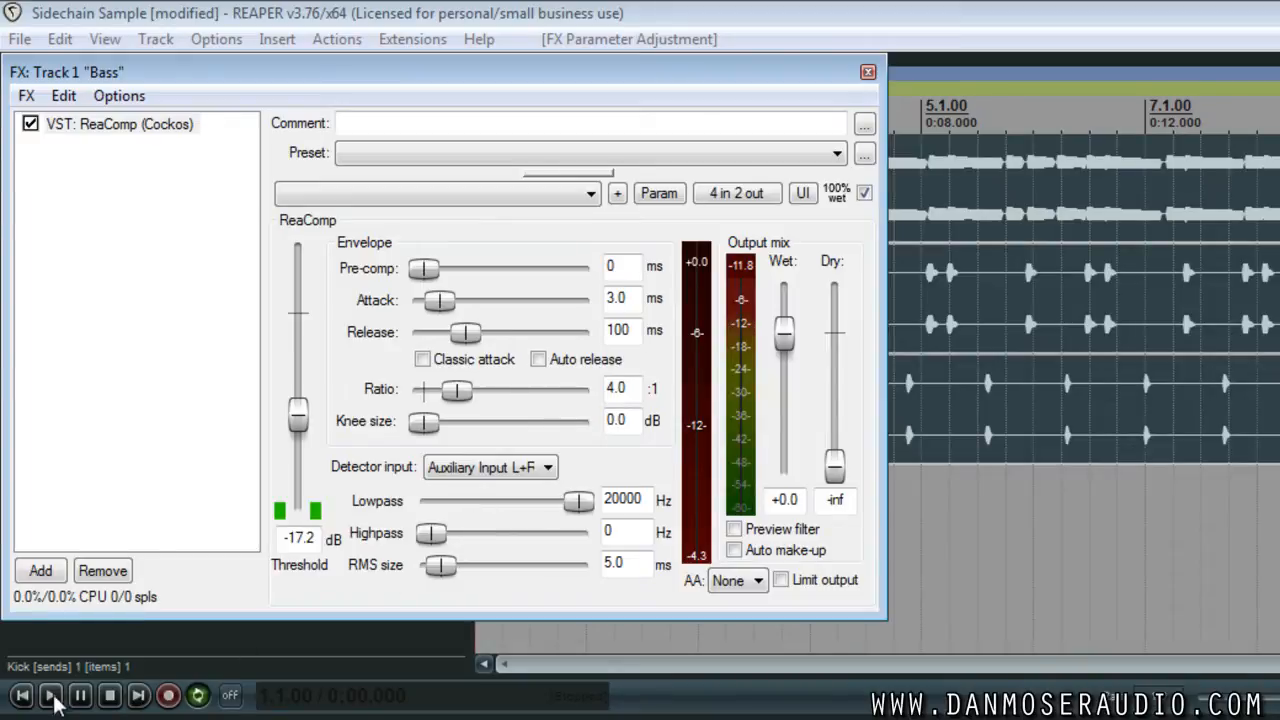
pyautogui.click(51, 695)
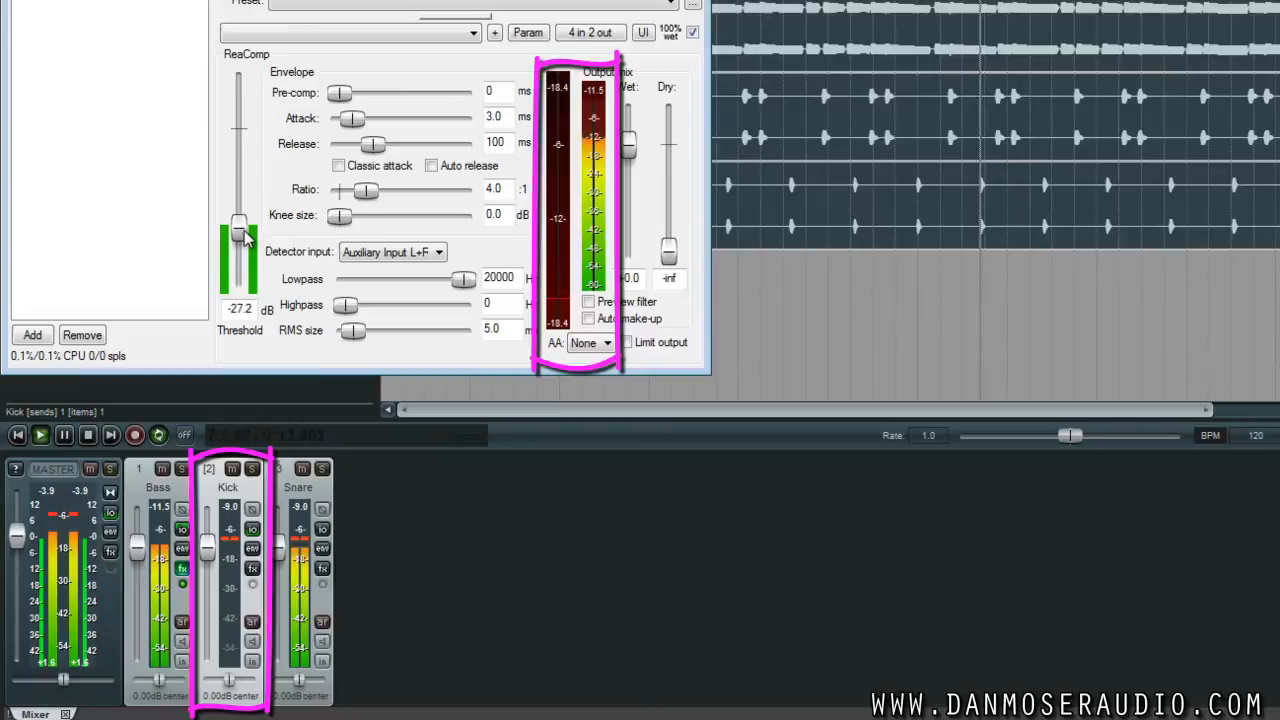
pyautogui.moveTo(368, 190); pyautogui.dragTo(418, 190)
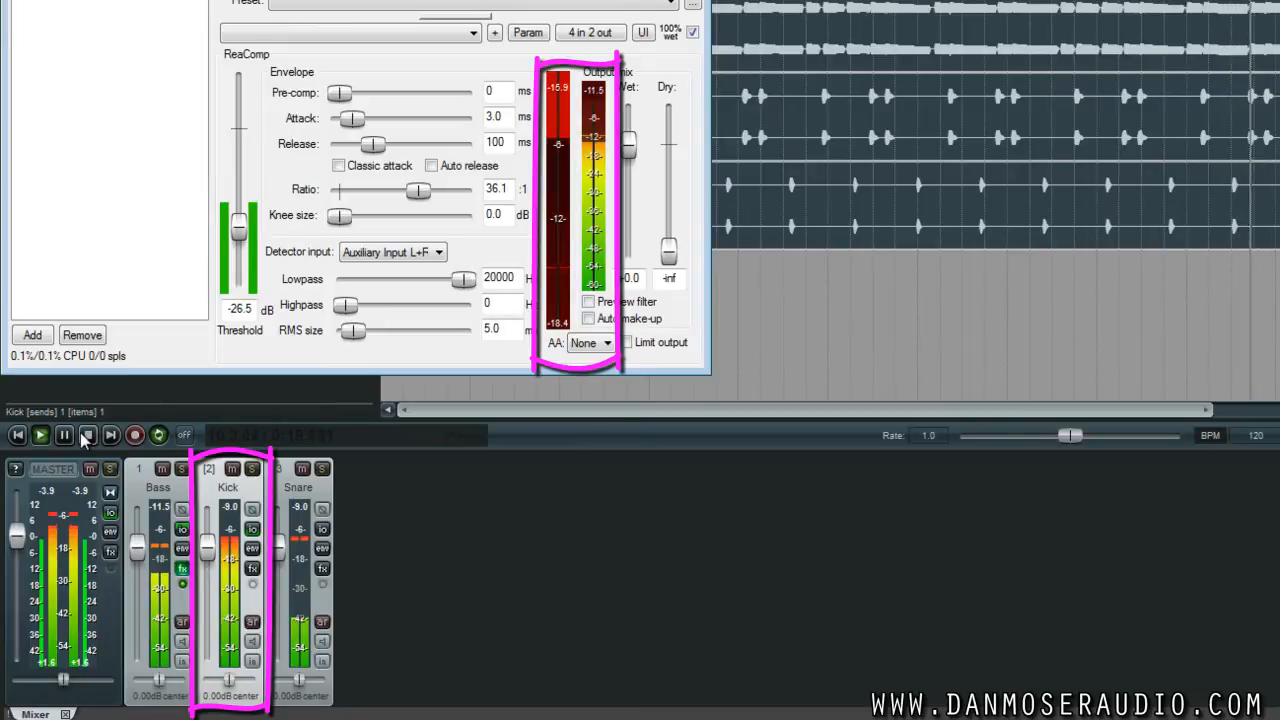
pyautogui.click(87, 434)
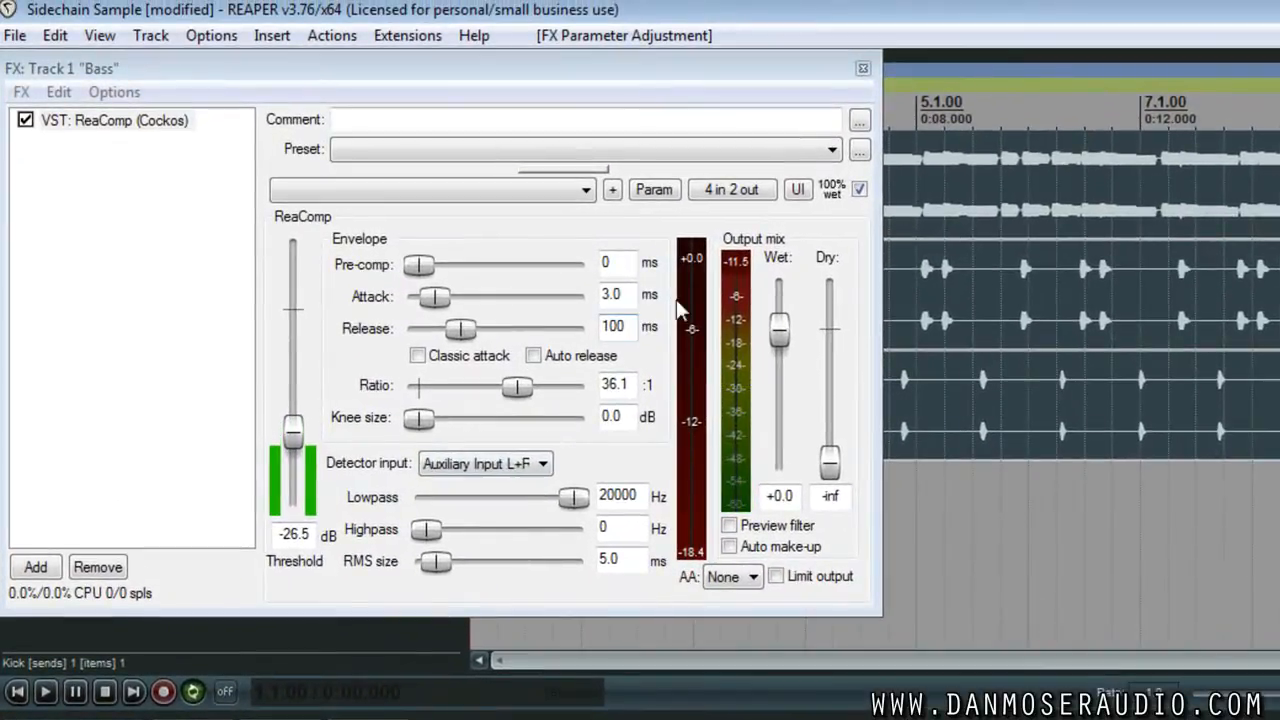
# Step: Review the Bass track's routing window, then close it
pyautogui.click(862, 68)
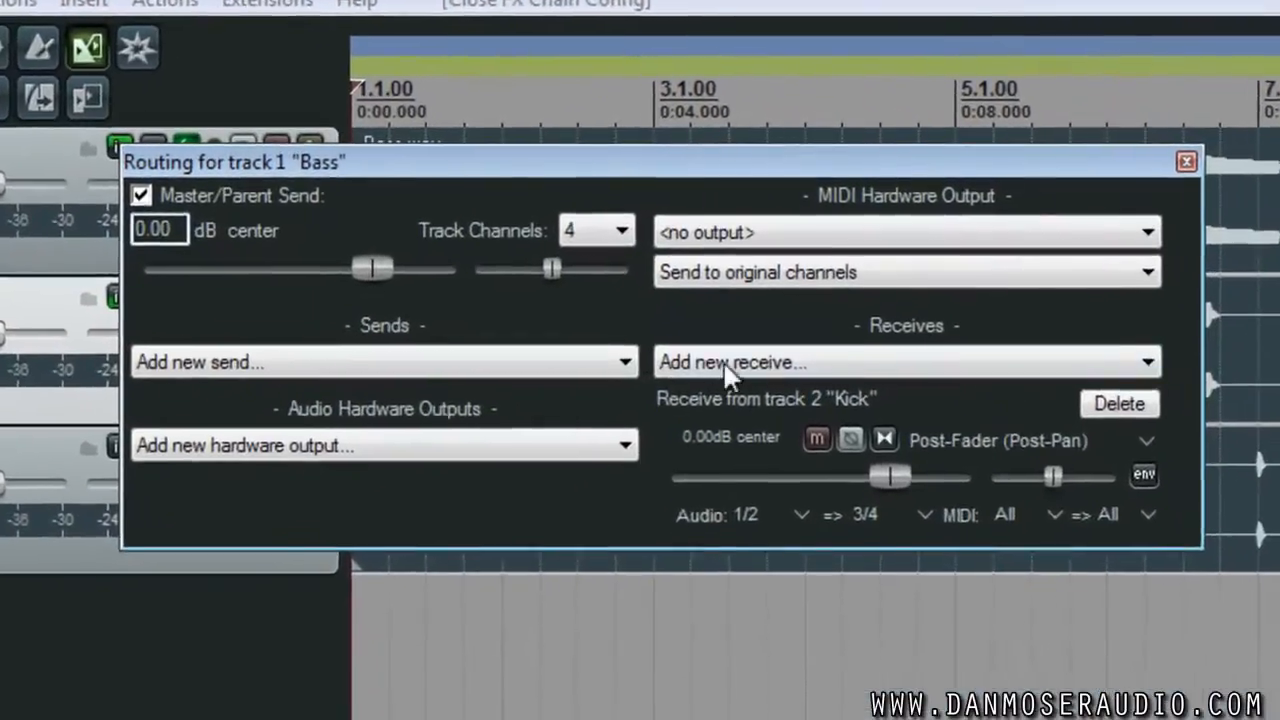
pyautogui.click(1118, 403)
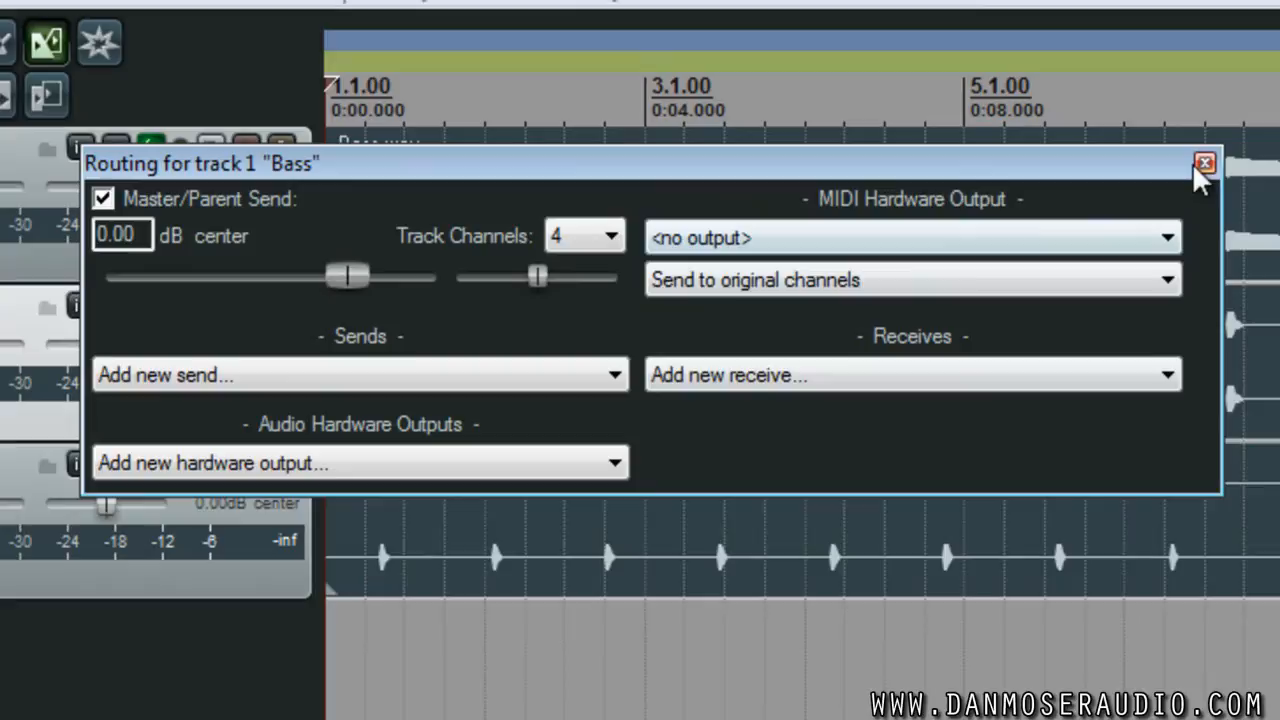
pyautogui.click(1204, 163)
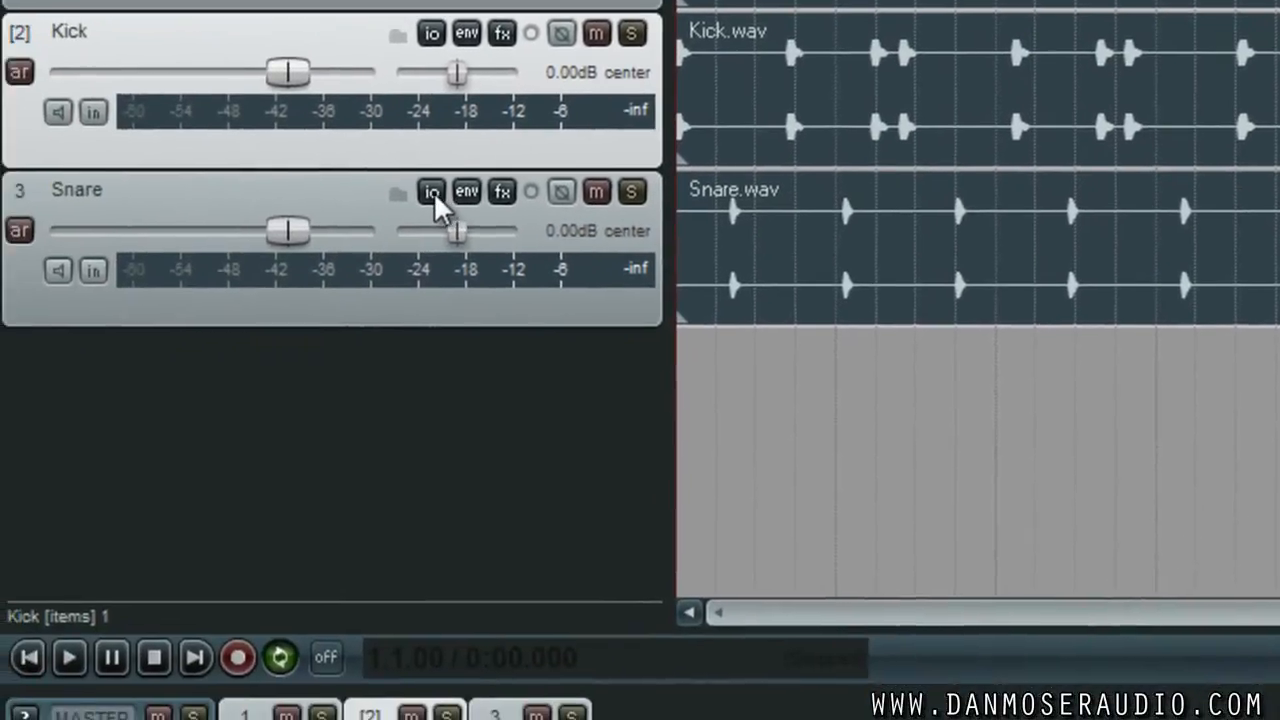
# Step: Add a send from Snare to the Bass track on channels 3/4
pyautogui.click(431, 192)
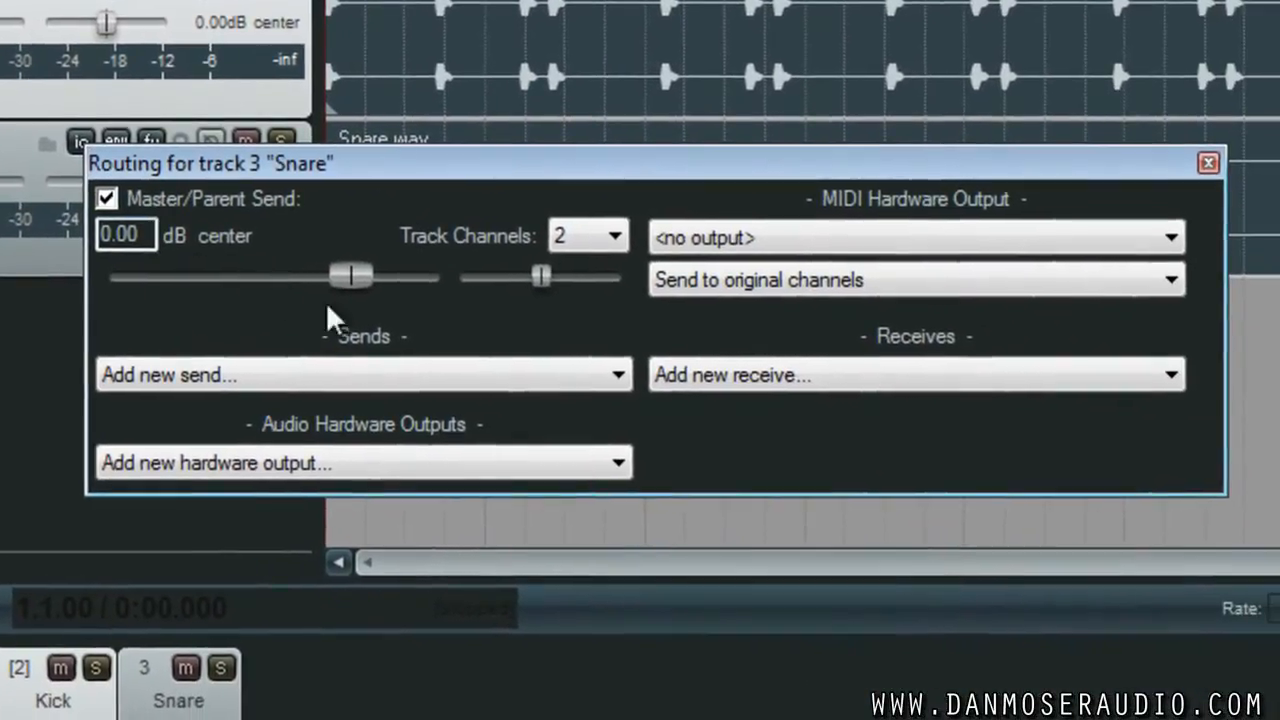
pyautogui.click(363, 374)
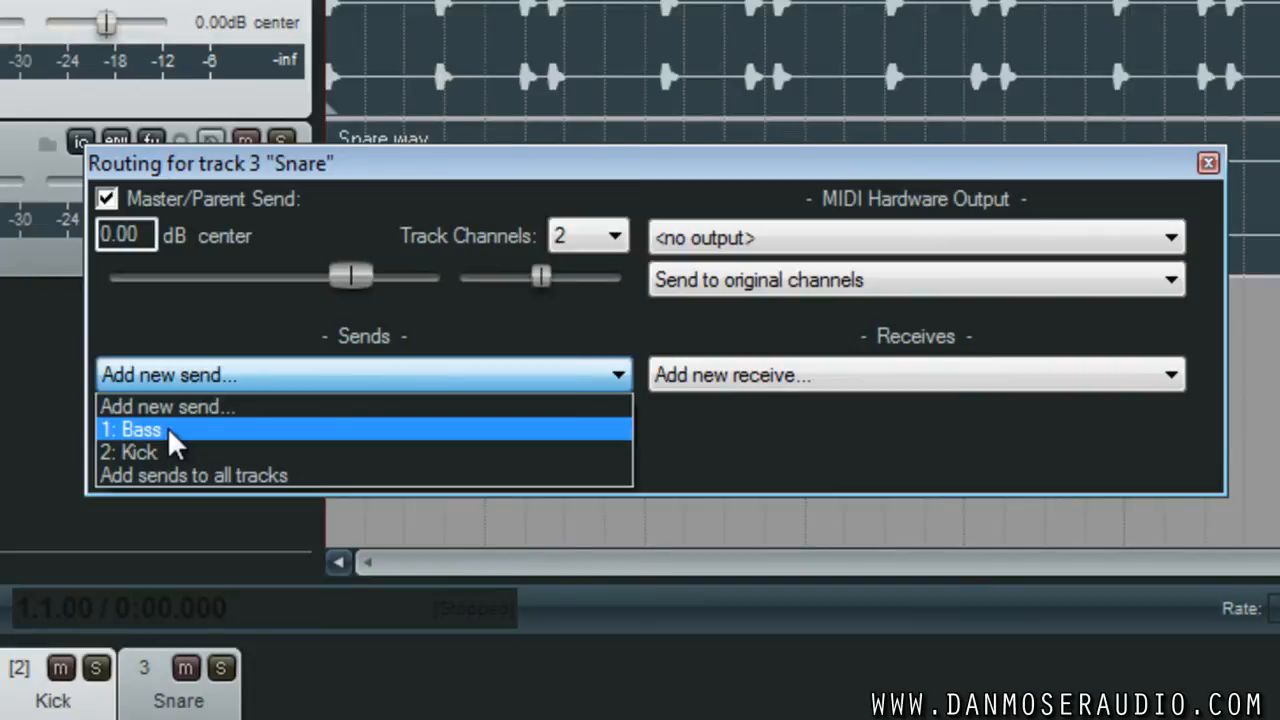
pyautogui.click(140, 429)
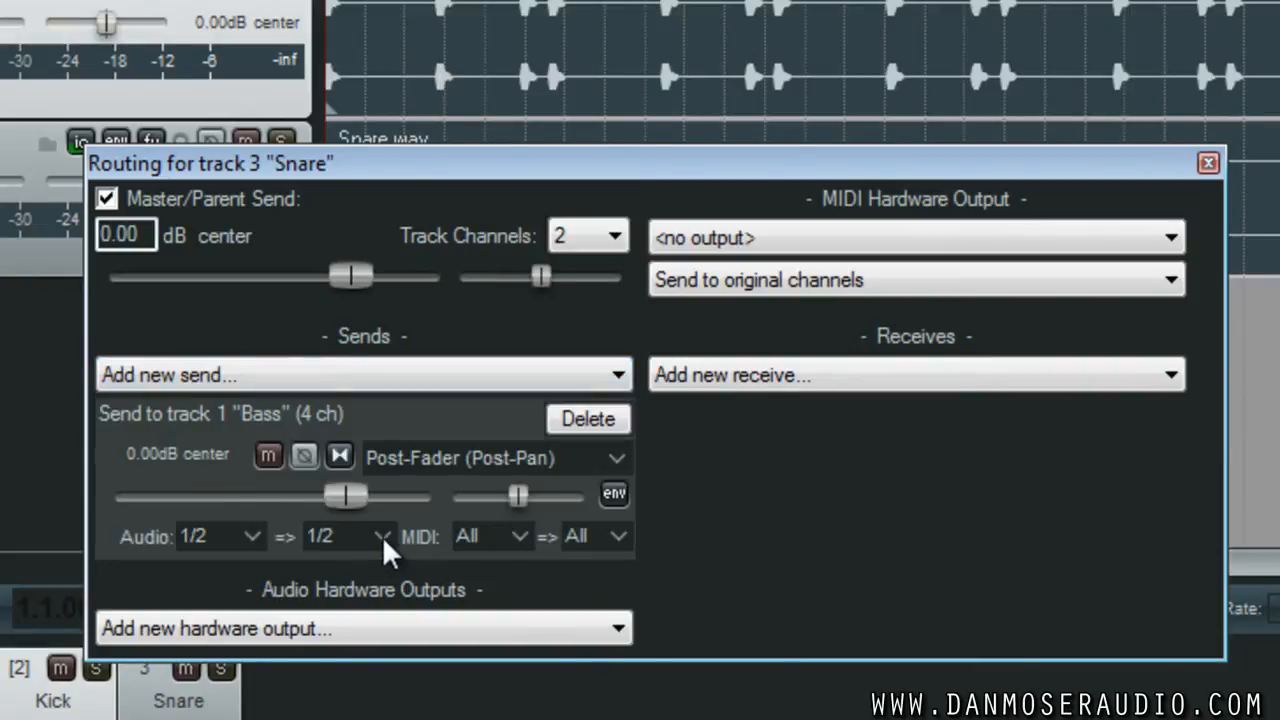
pyautogui.click(381, 536)
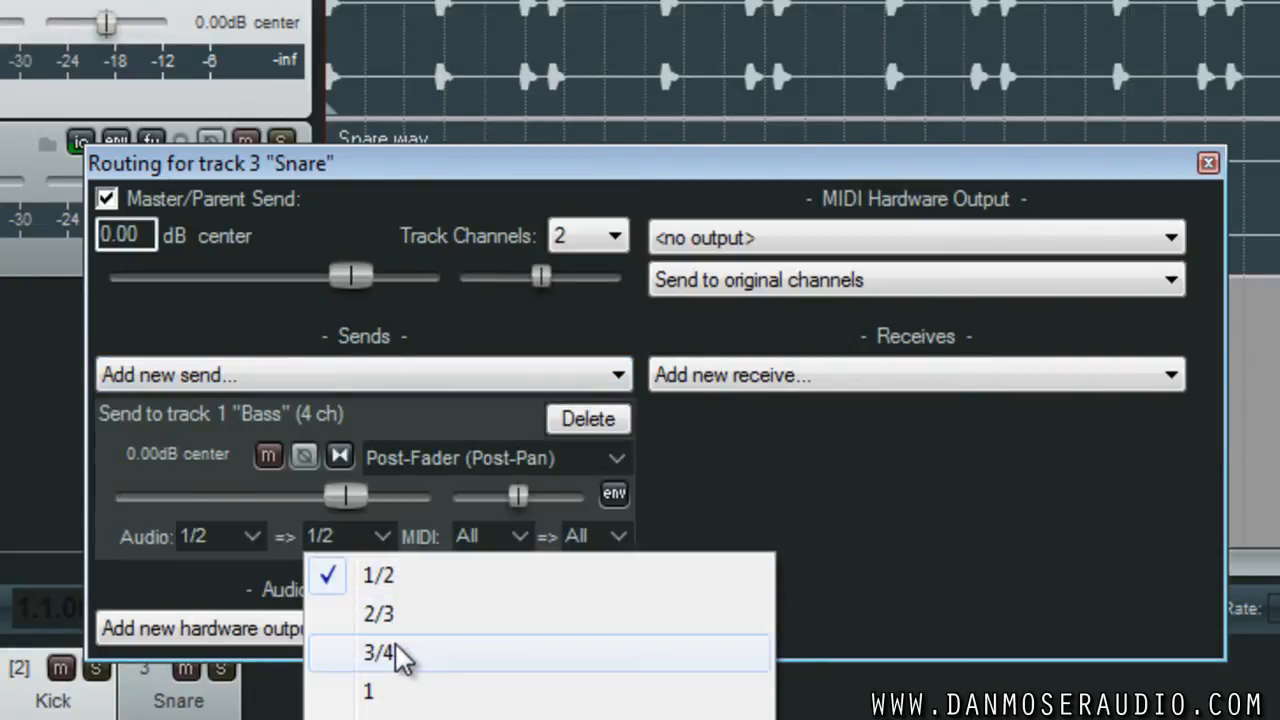
pyautogui.click(378, 653)
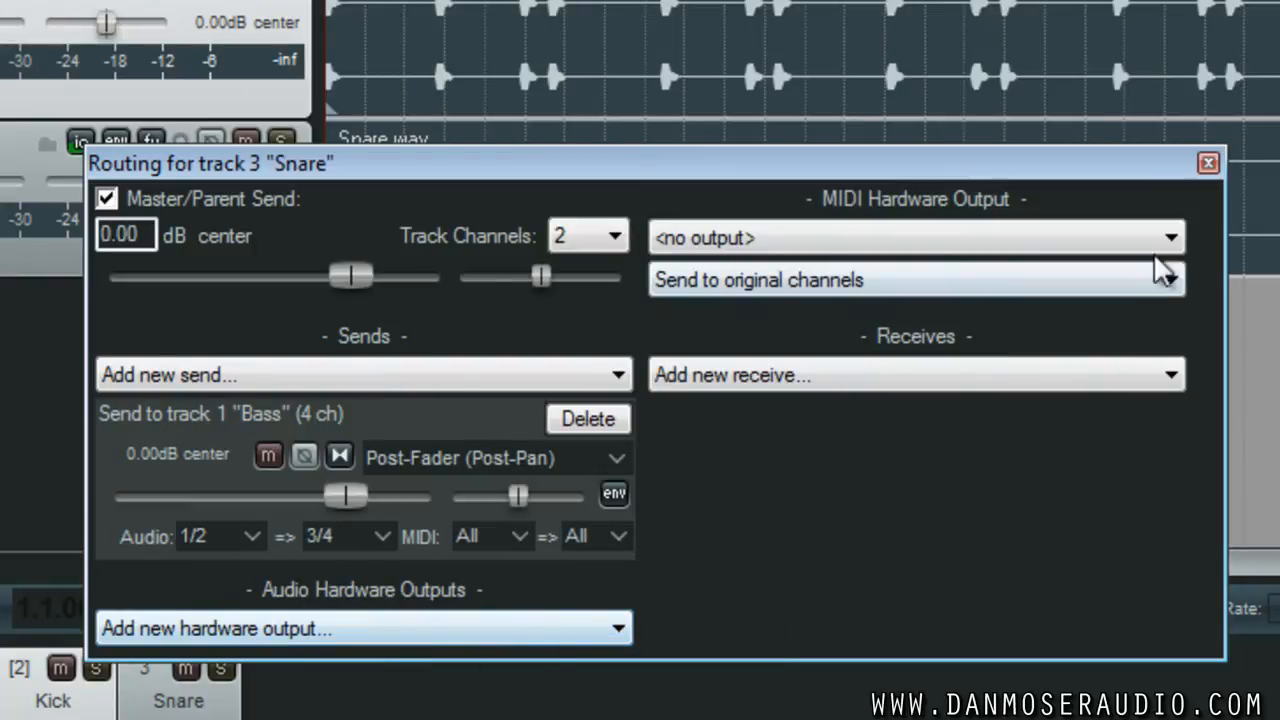
pyautogui.click(1207, 162)
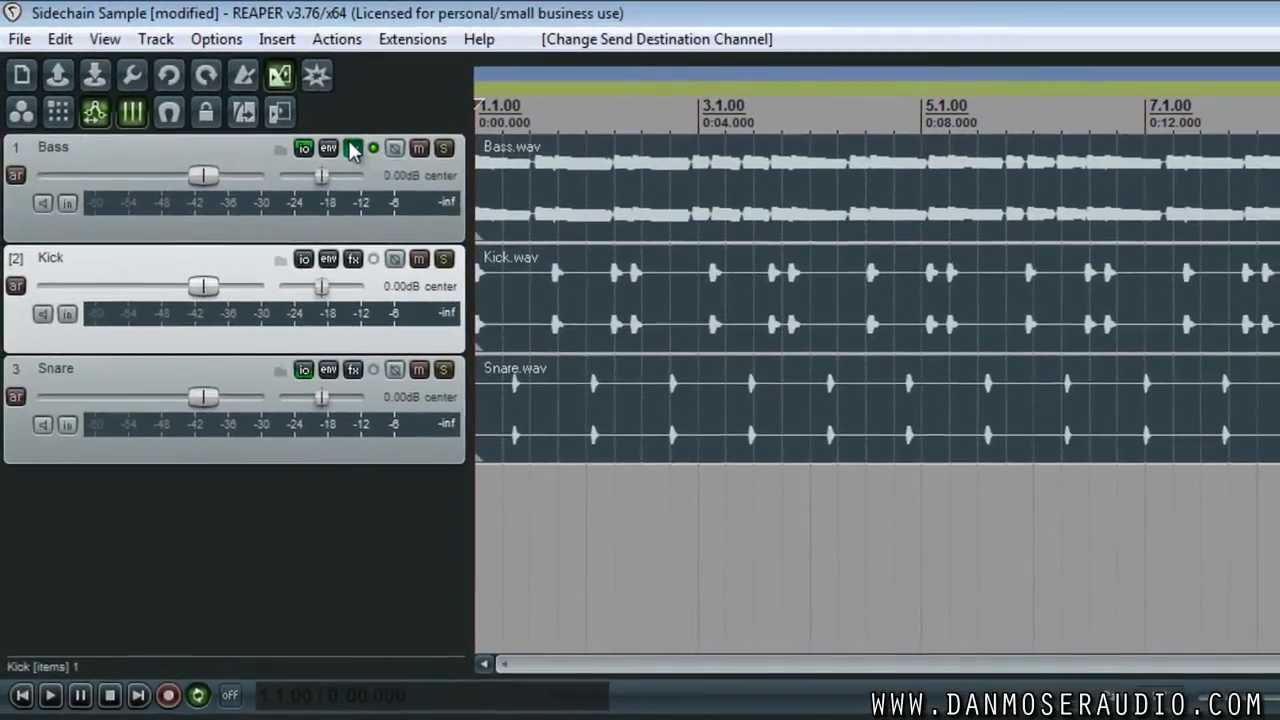
# Step: While the project plays, tune Bass ReaComp to a 4.6:1 ratio and -23.5 dB threshold
pyautogui.click(353, 148)
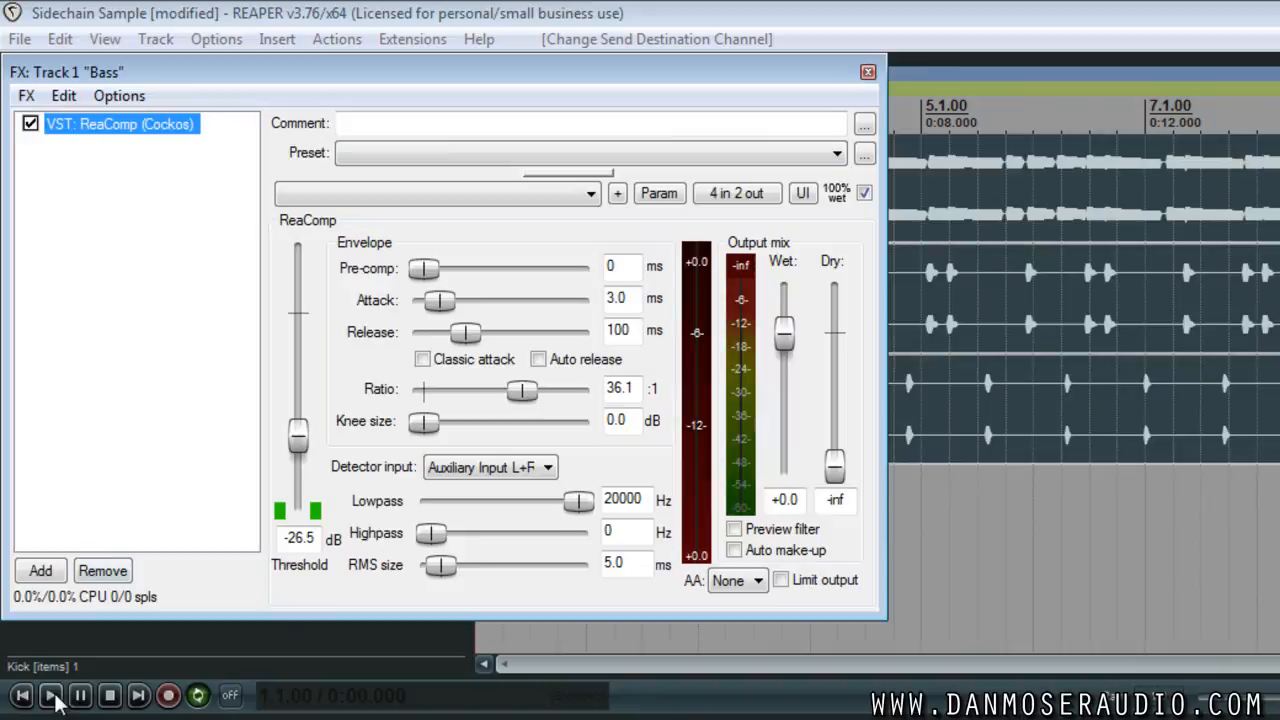
pyautogui.click(50, 695)
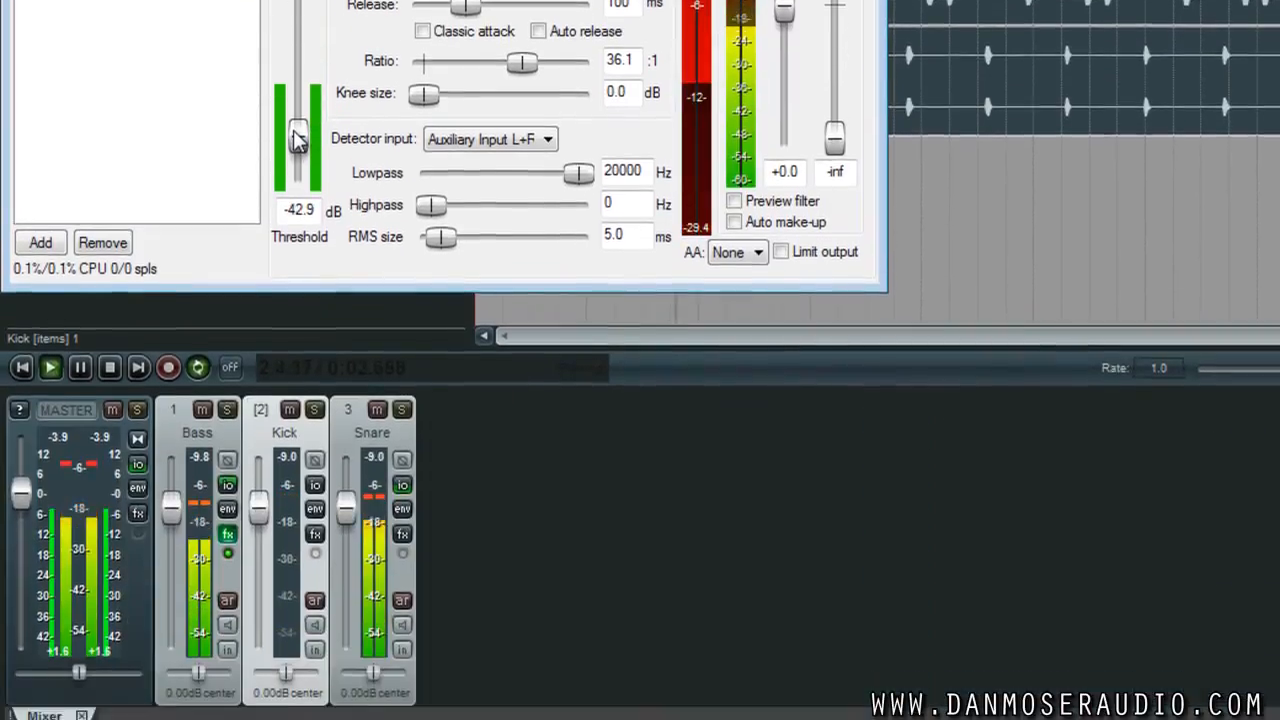
pyautogui.moveTo(298, 137); pyautogui.dragTo(298, 105)
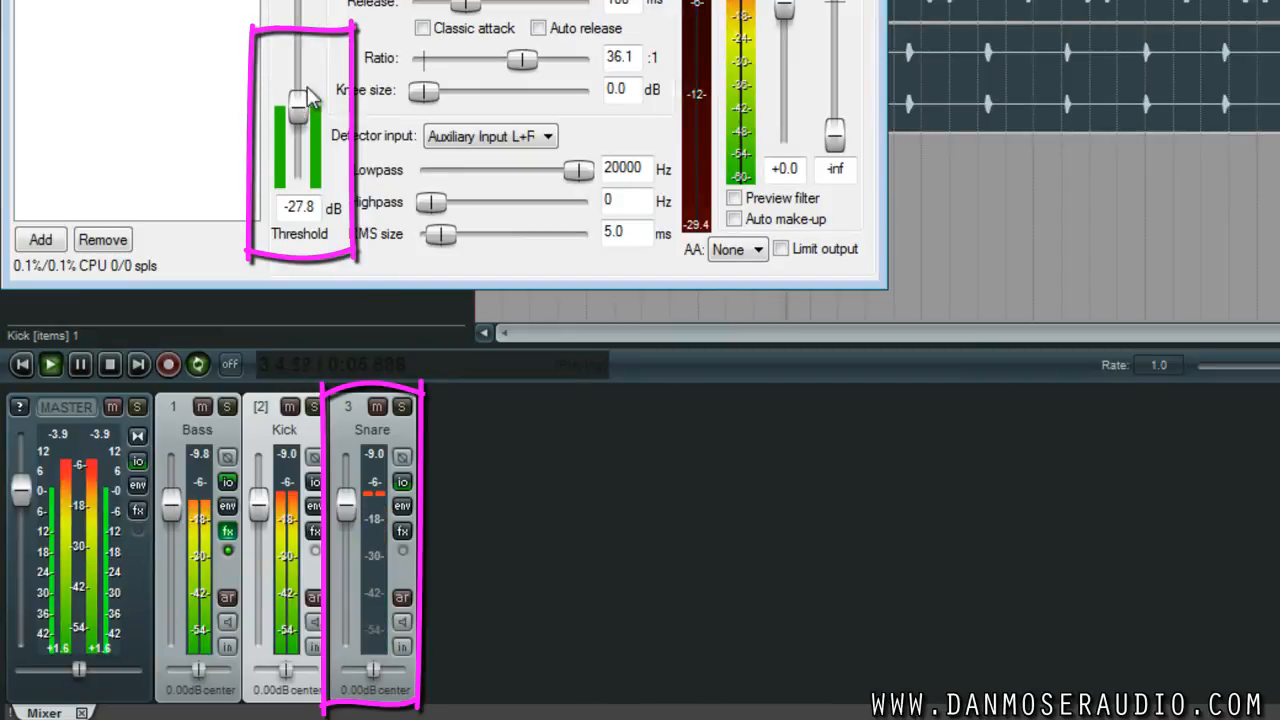
pyautogui.moveTo(300, 107); pyautogui.dragTo(300, 70)
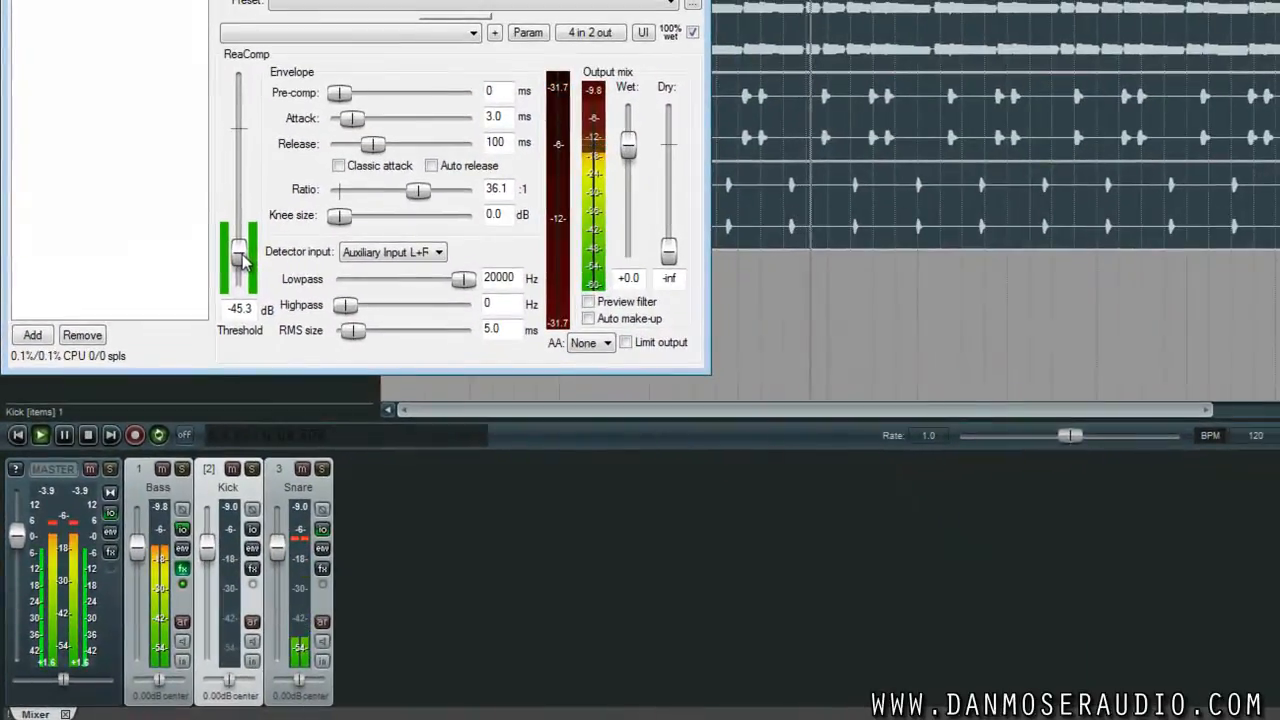
pyautogui.moveTo(418, 190); pyautogui.dragTo(370, 190)
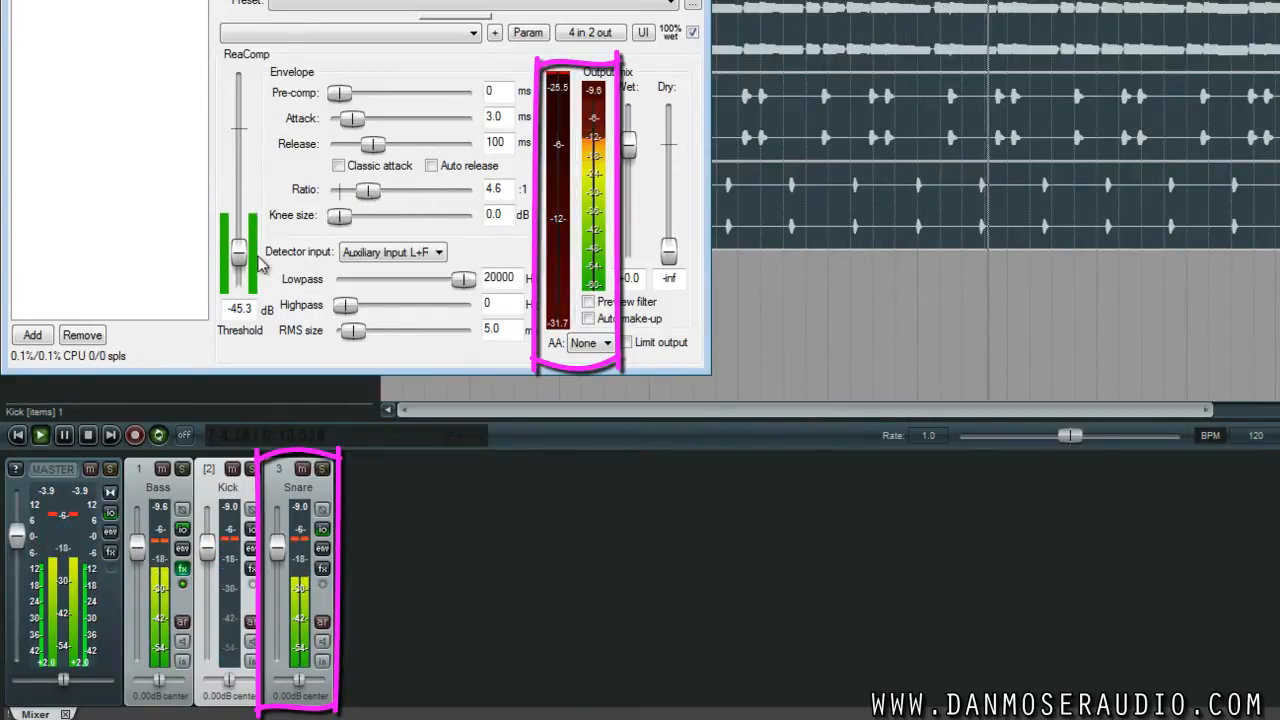
pyautogui.moveTo(239, 255); pyautogui.dragTo(239, 222)
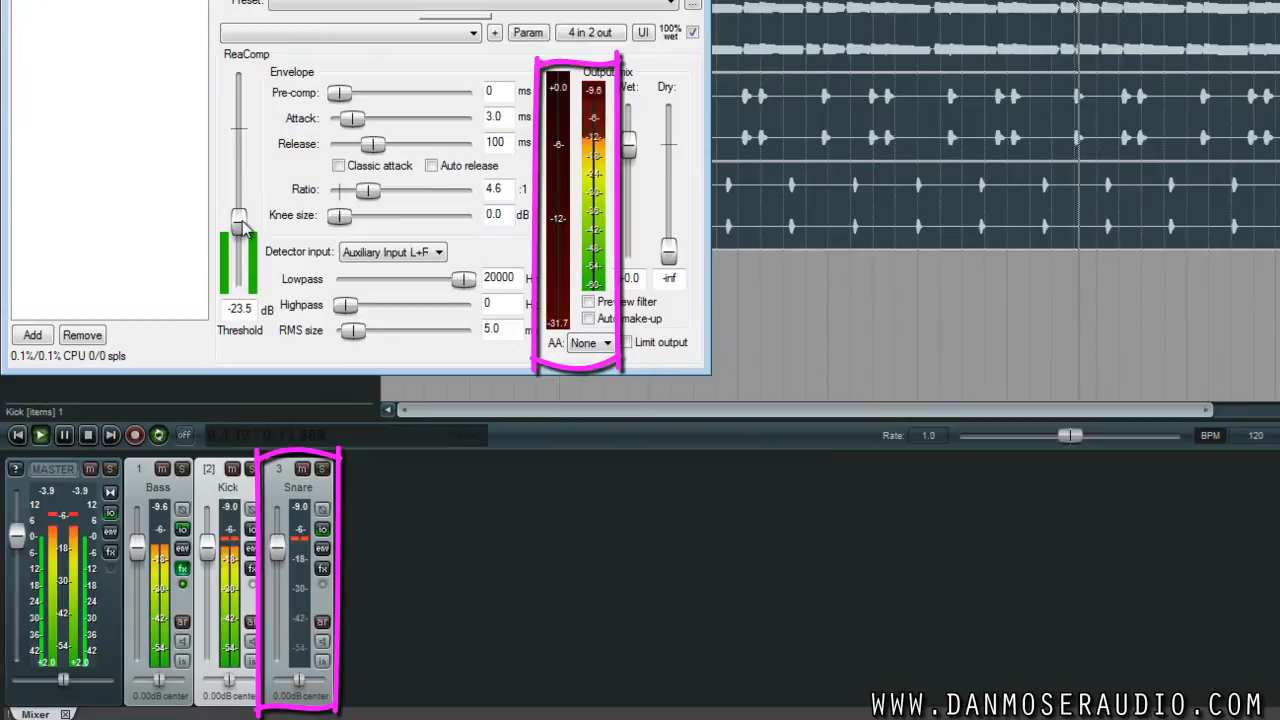
pyautogui.click(88, 434)
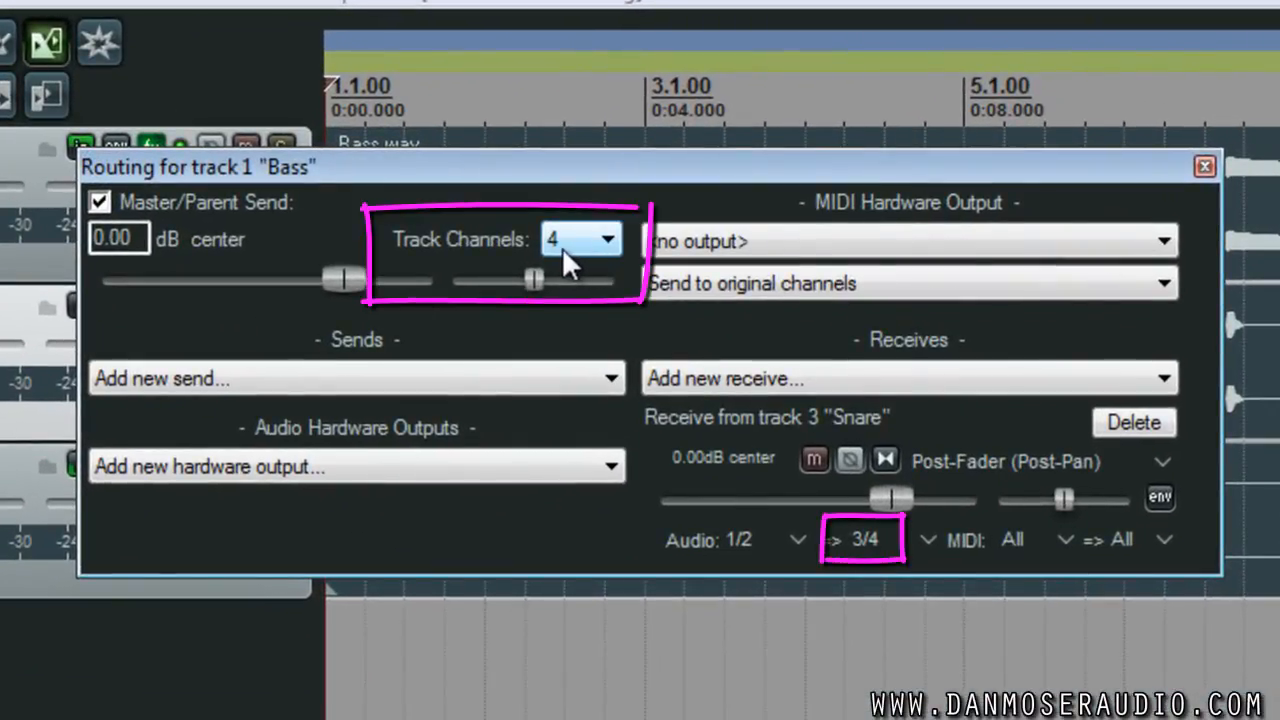
pyautogui.moveTo(680, 380)
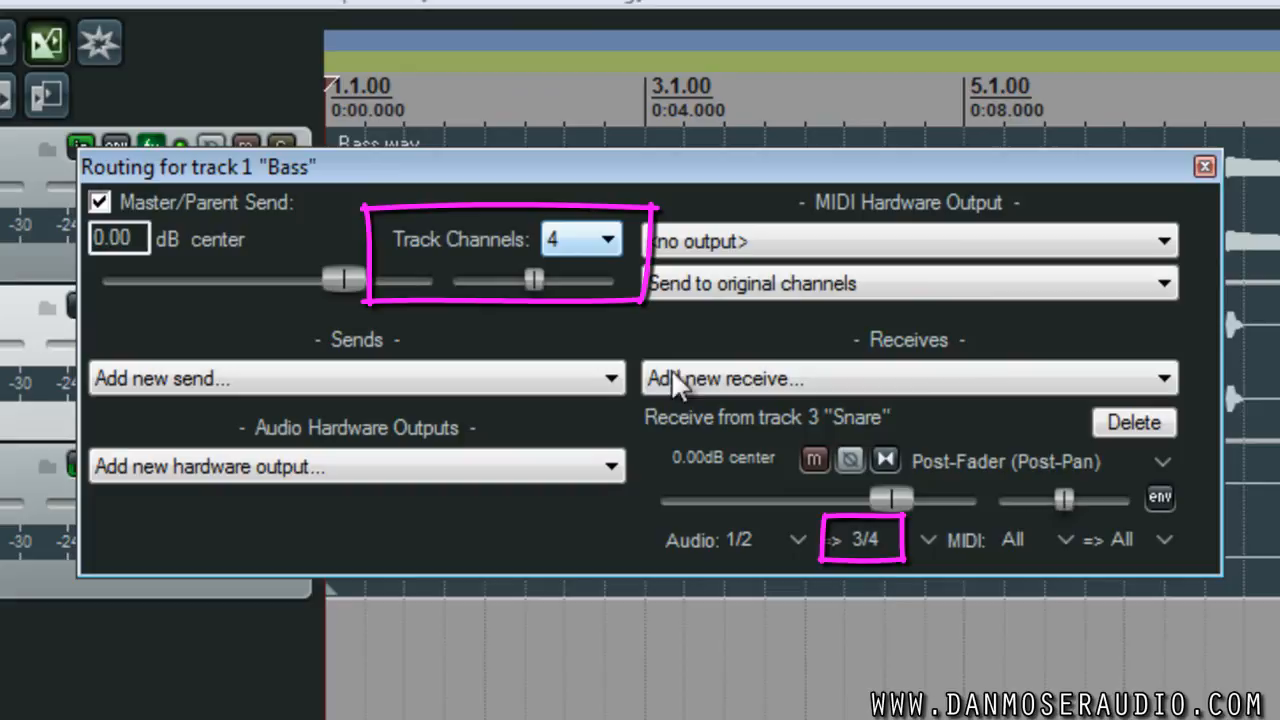